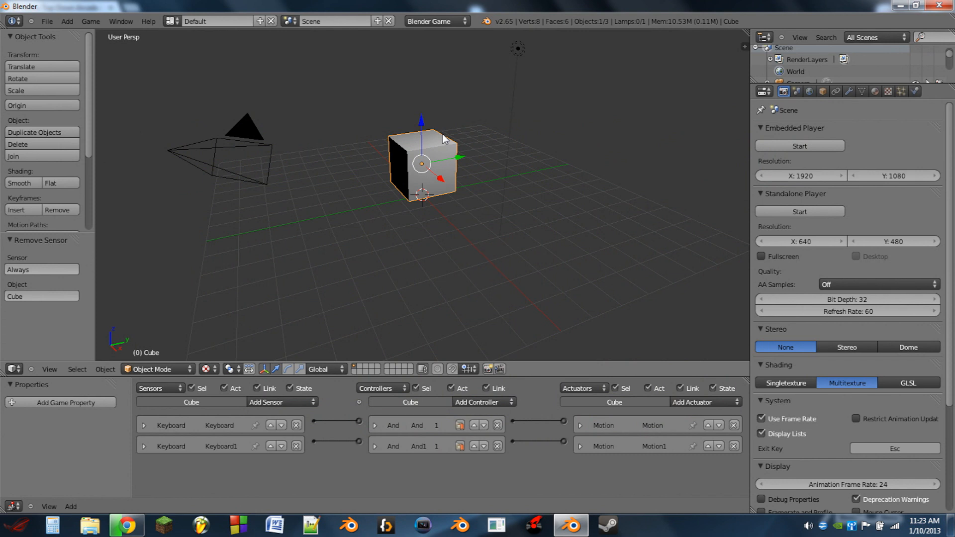
mouse_move(429, 99)
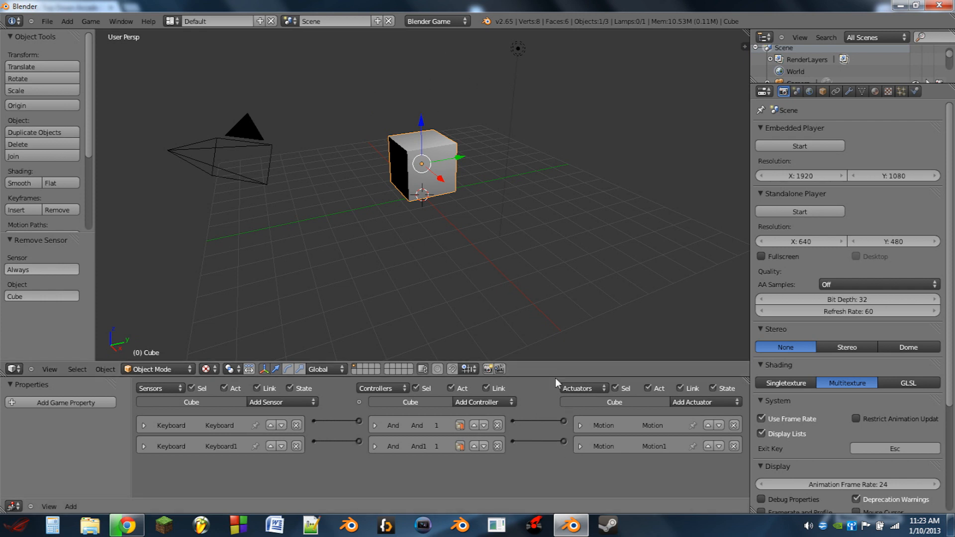
mouse_move(436, 152)
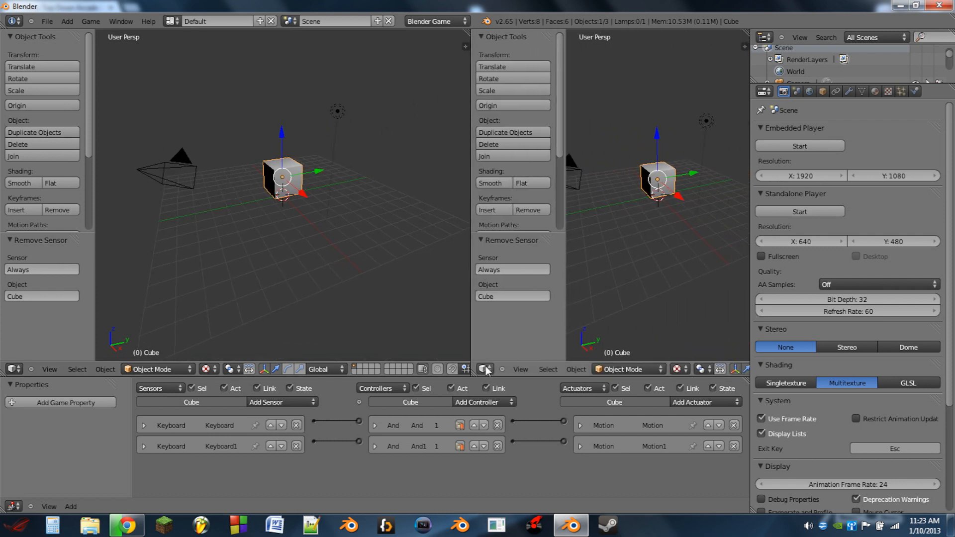
Turn the right-hand view into a Text Editor and load the Showmouse script from Tutorials.
left_click(484, 369)
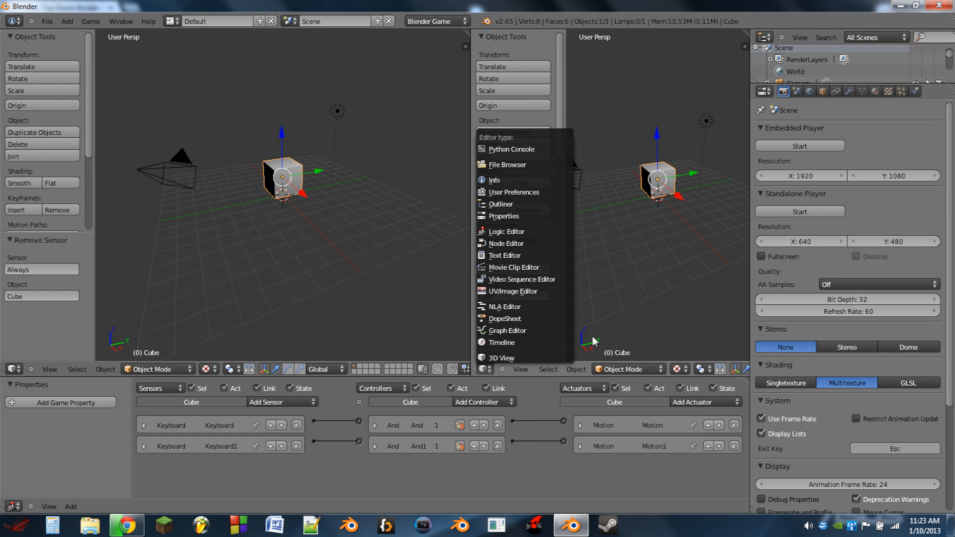
mouse_move(511, 290)
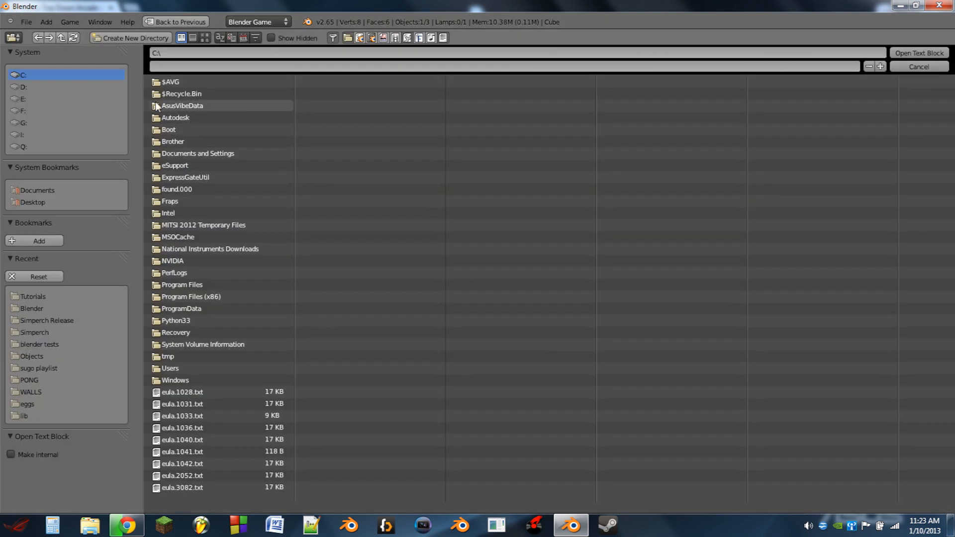
left_click(23, 98)
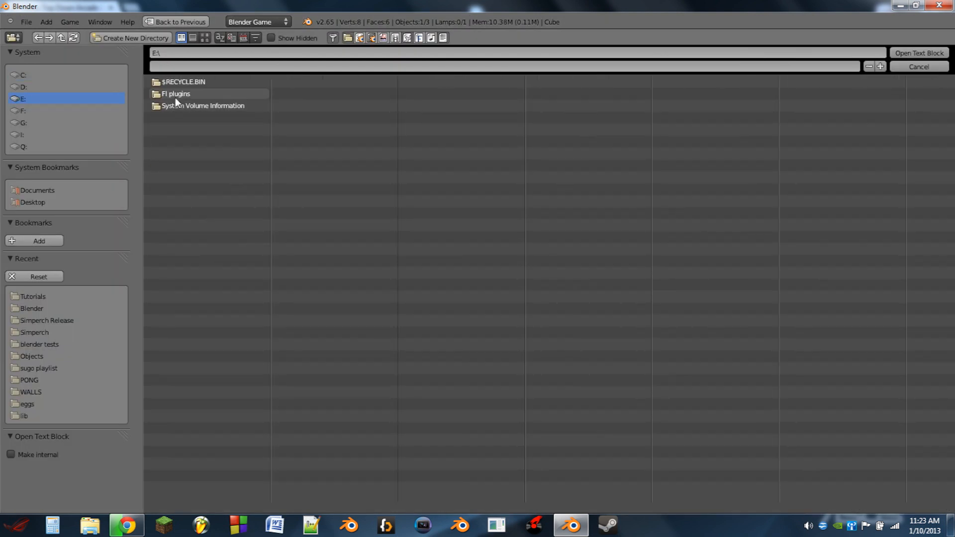
left_click(24, 87)
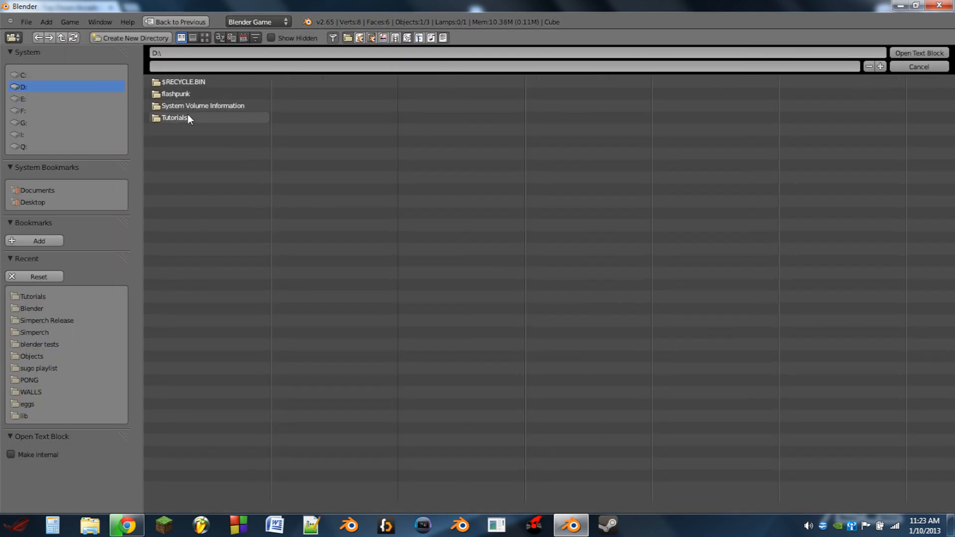
double_click(174, 118)
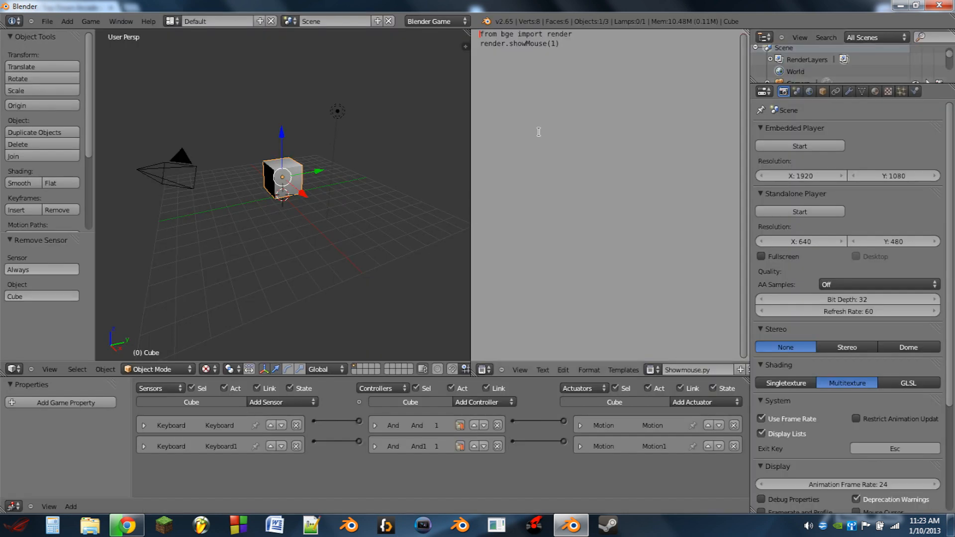
left_click(651, 370)
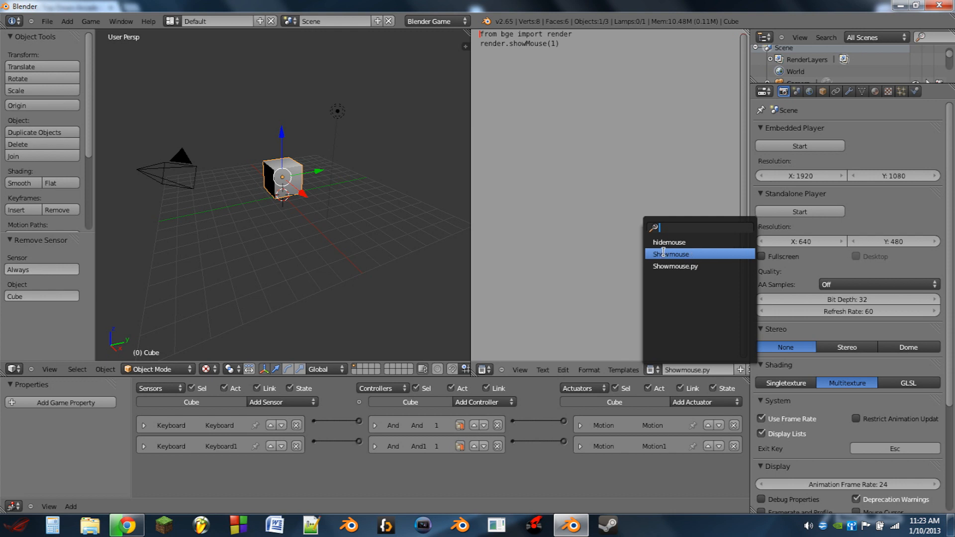
left_click(672, 254)
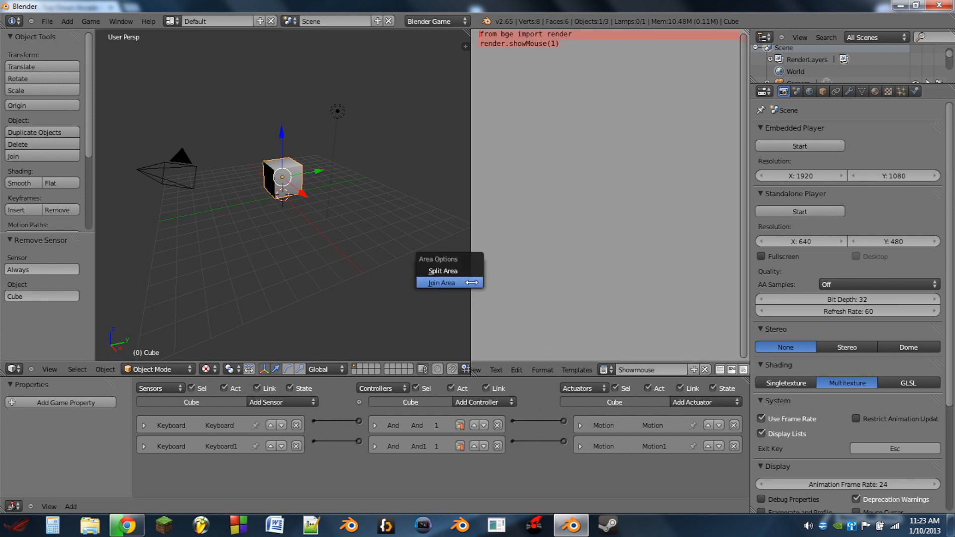
Merge the split views and create a new empty scene named Pause.
left_click(441, 283)
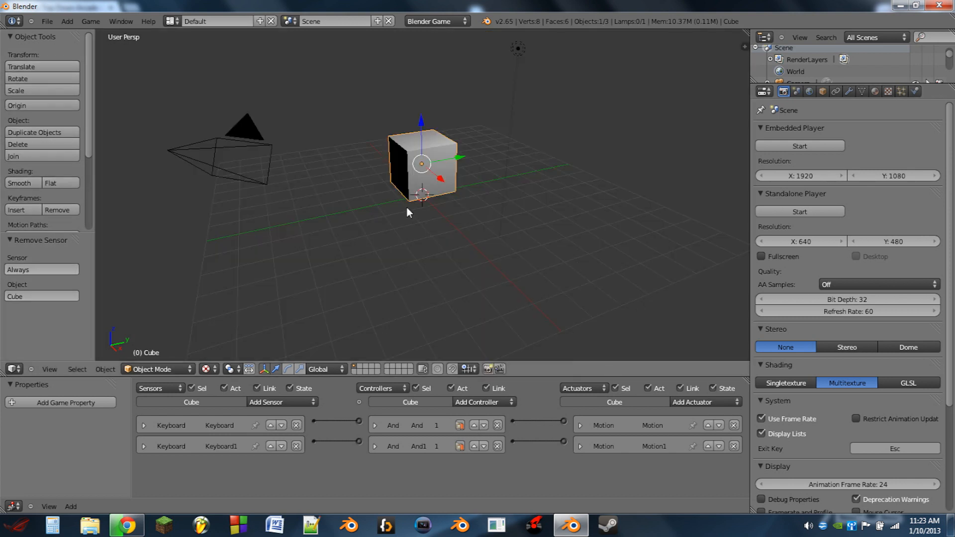
mouse_move(483, 251)
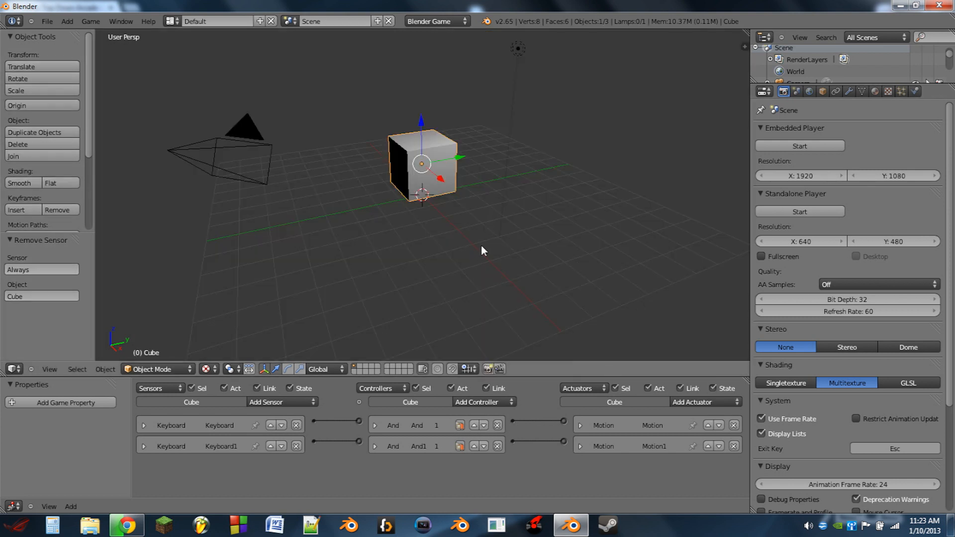
mouse_move(274, 114)
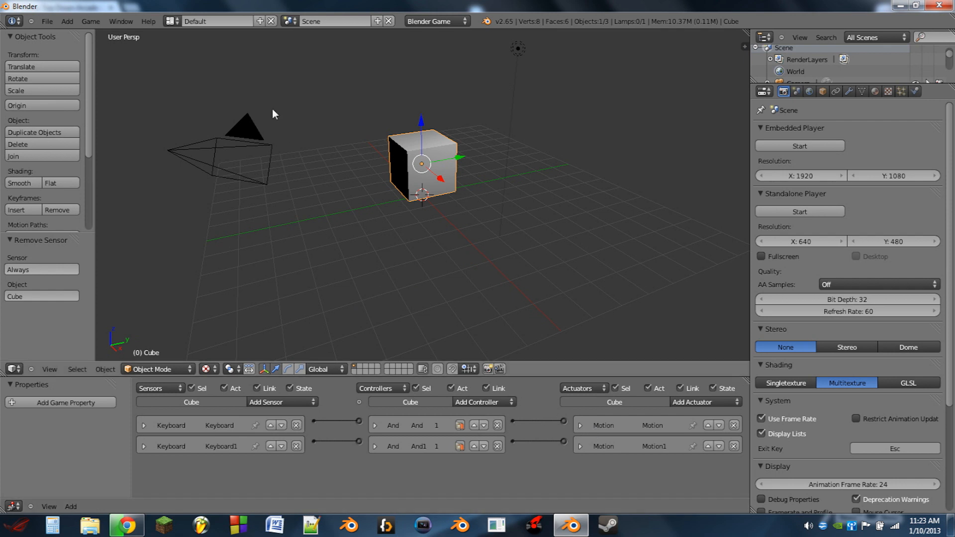
left_click(291, 21)
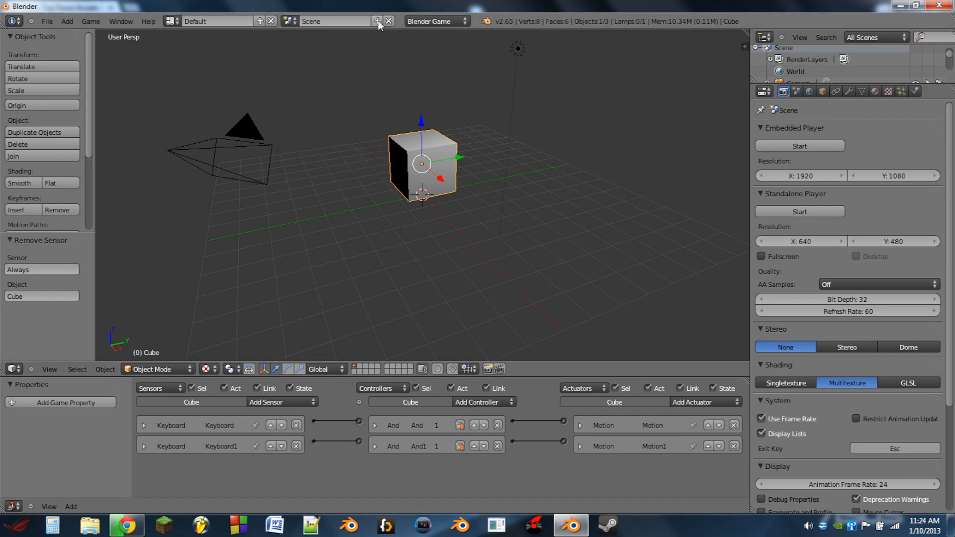
left_click(378, 21)
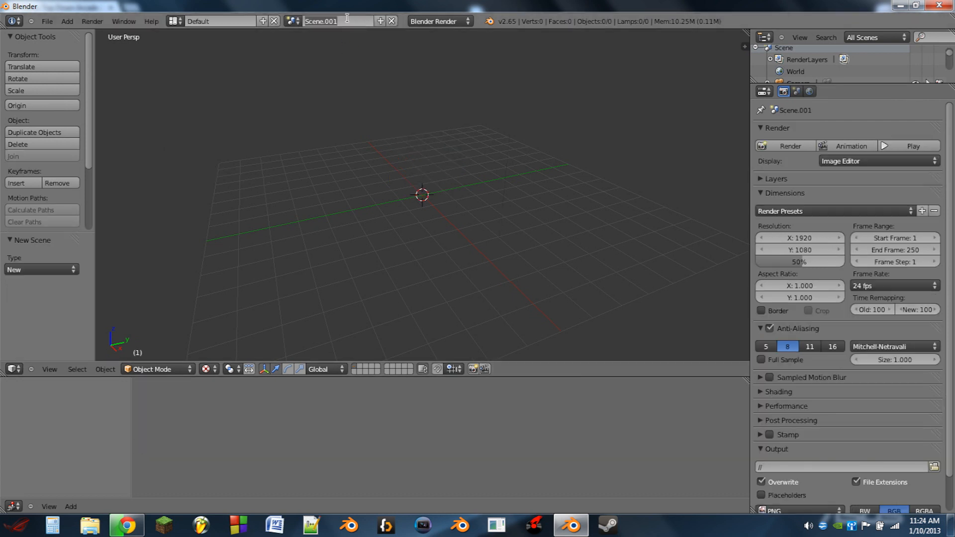
type("Pause")
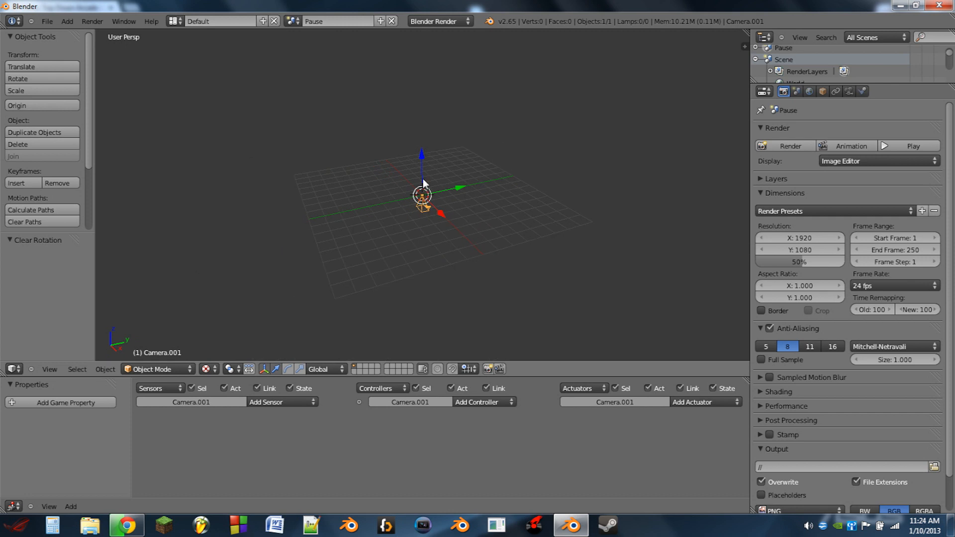
Raise the camera above the grid, add a text object and enter its edit mode.
left_click_drag(422, 194, 419, 79)
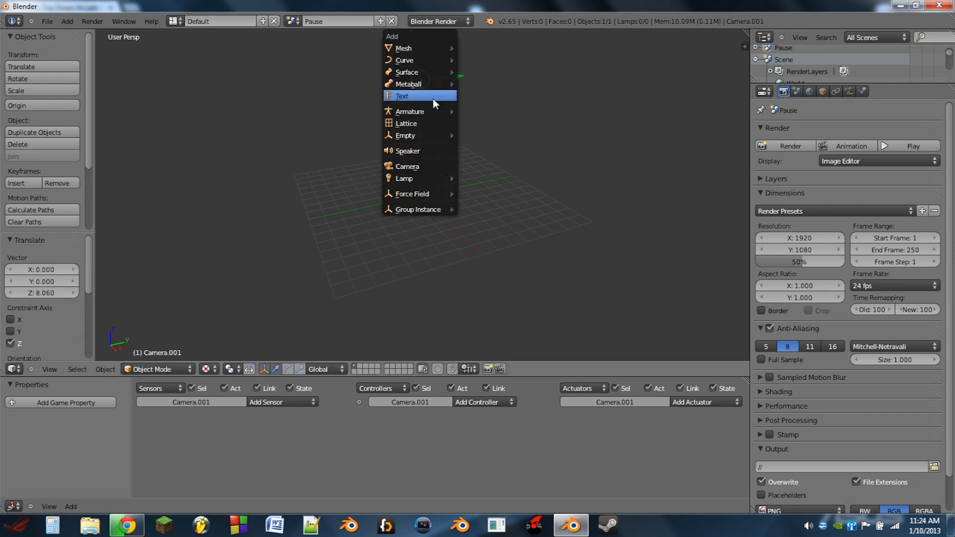
left_click(402, 95)
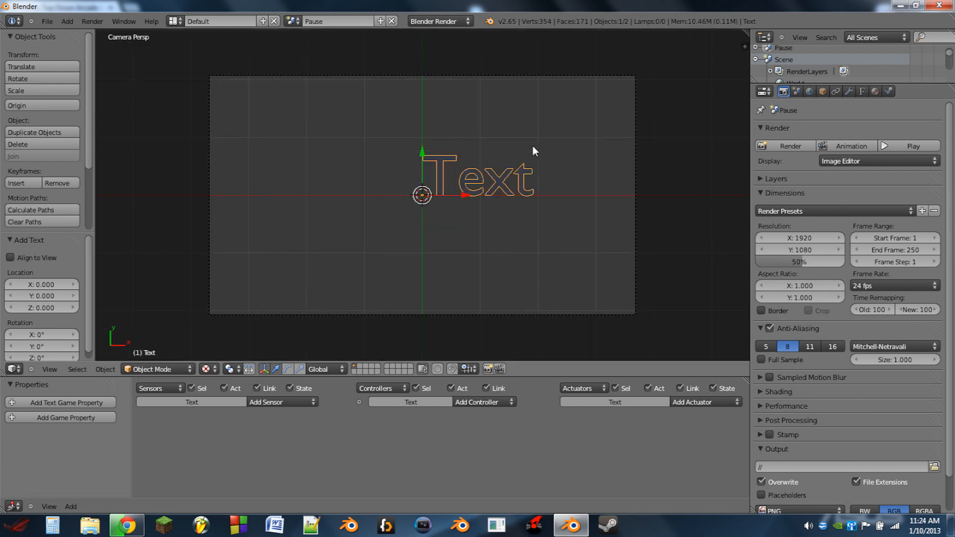
key("Tab")
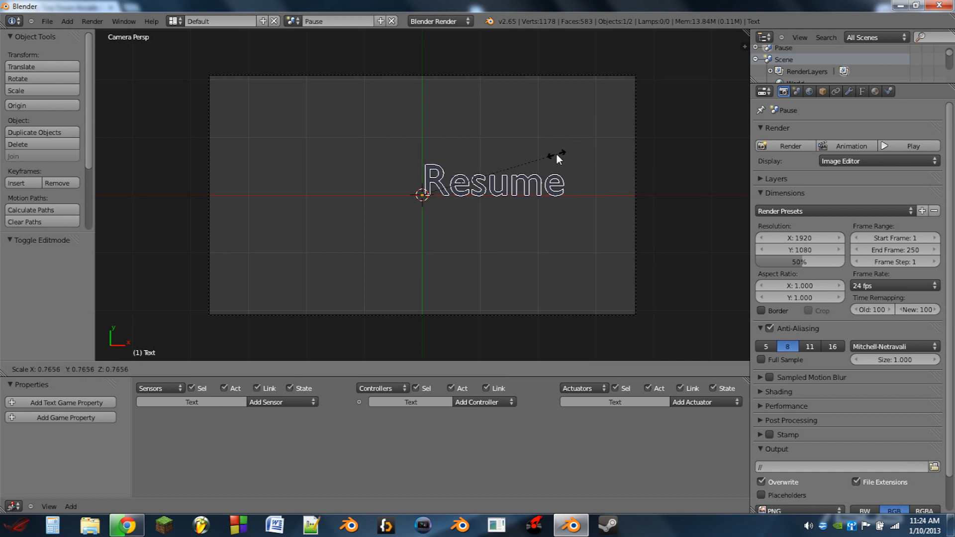
Resize the Resume text in the camera view.
left_click_drag(556, 157, 466, 169)
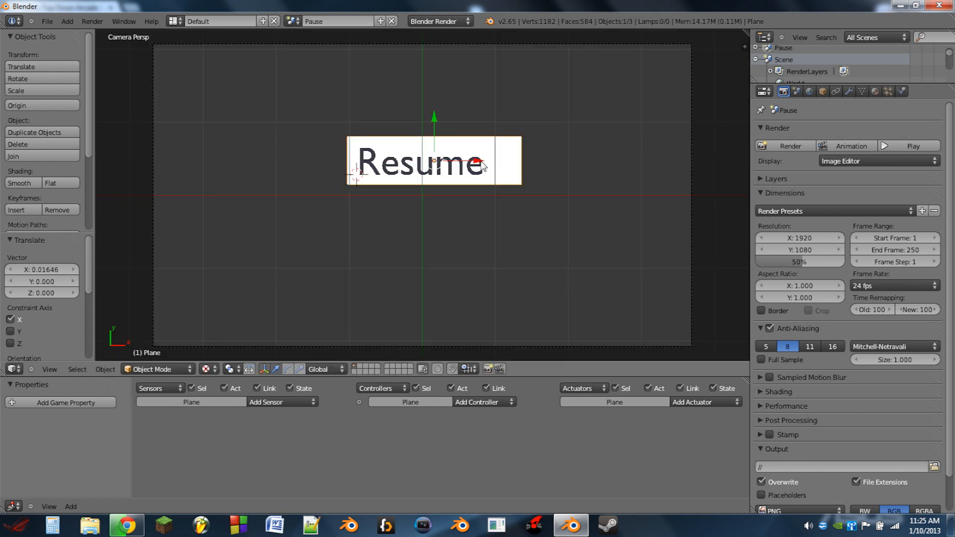
mouse_move(457, 174)
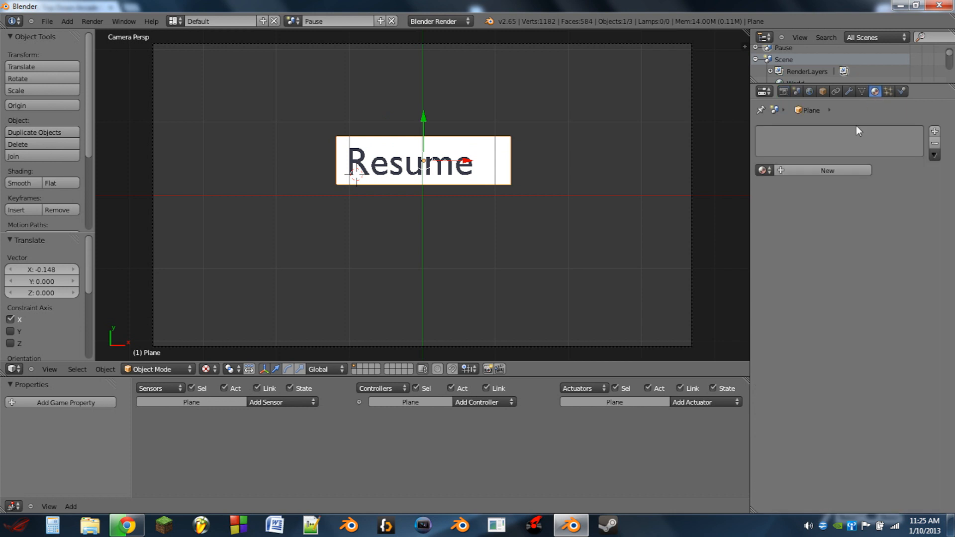
Add a new material to the plane, switch to Blender Game, and set the text to No Collision.
left_click(826, 170)
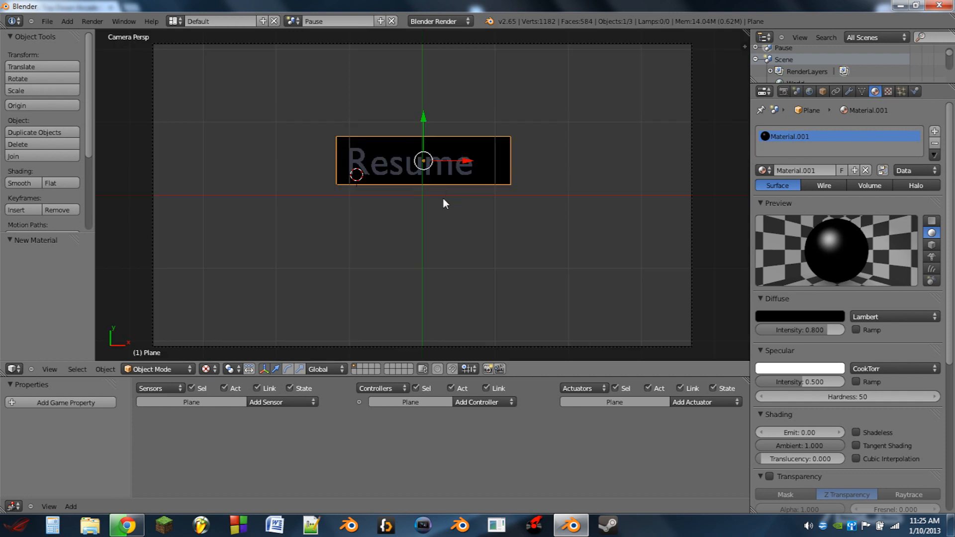
mouse_move(427, 181)
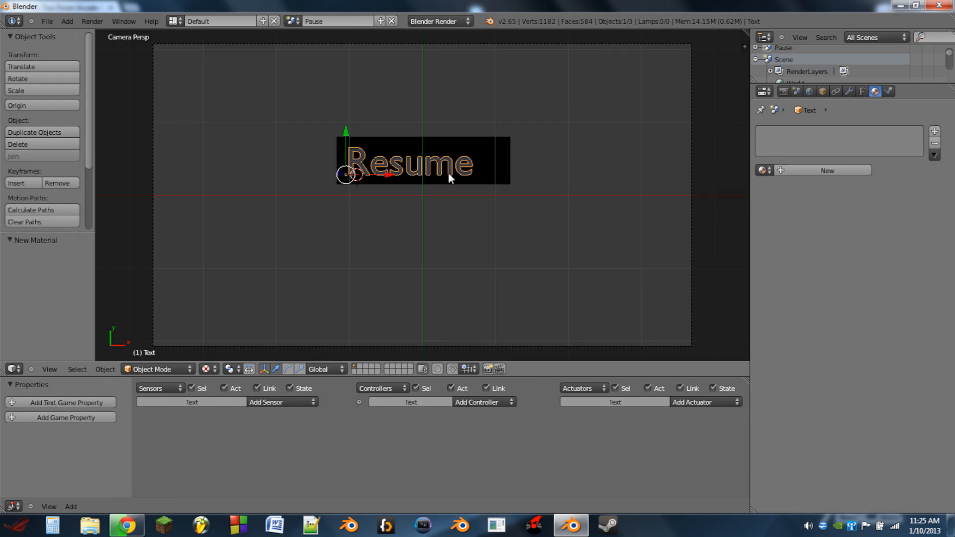
left_click(889, 92)
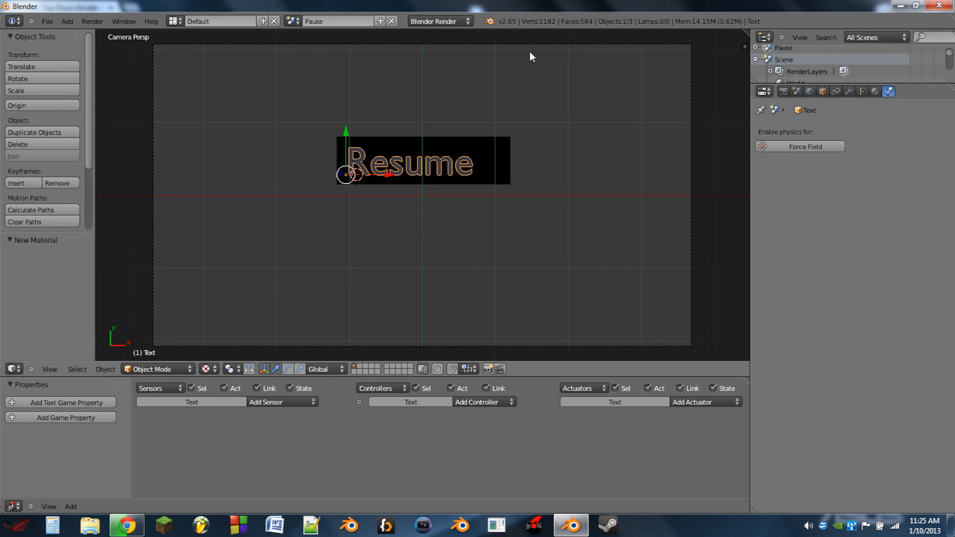
left_click(437, 21)
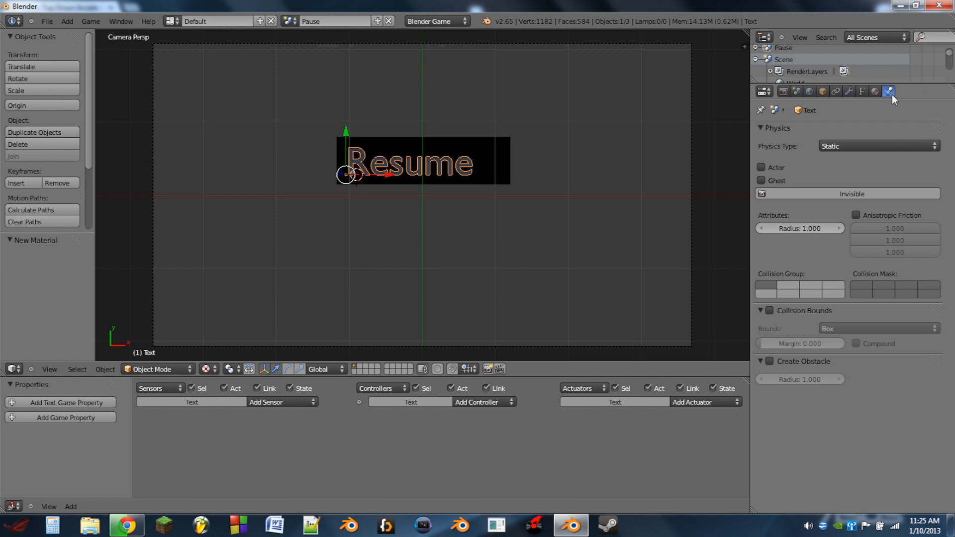
left_click(876, 146)
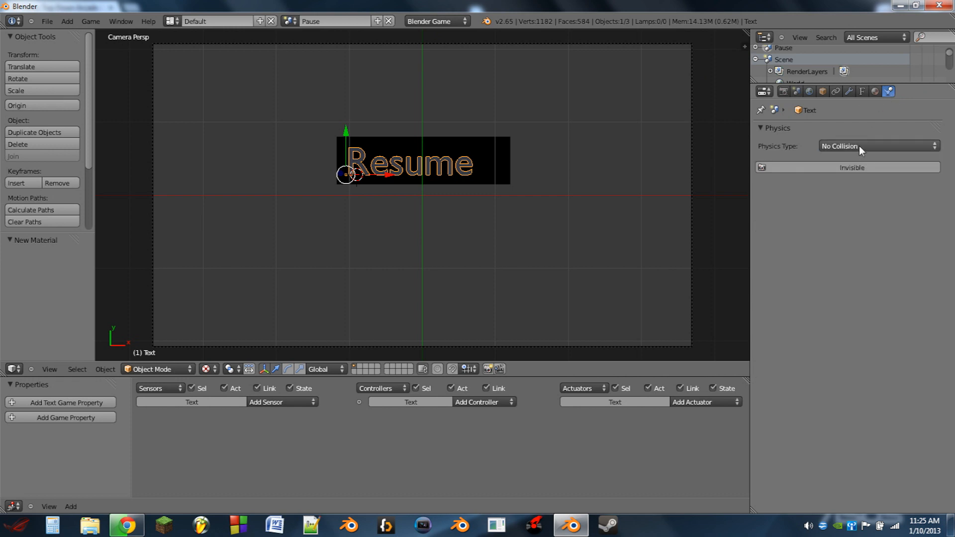
mouse_move(500, 161)
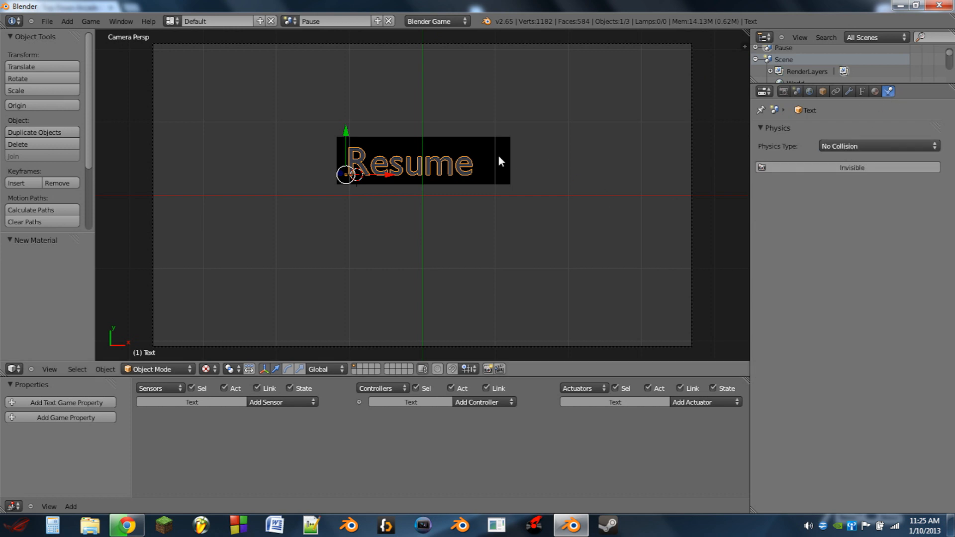
Add a Python controller to the button plane and collapse its Always sensor.
left_click(279, 401)
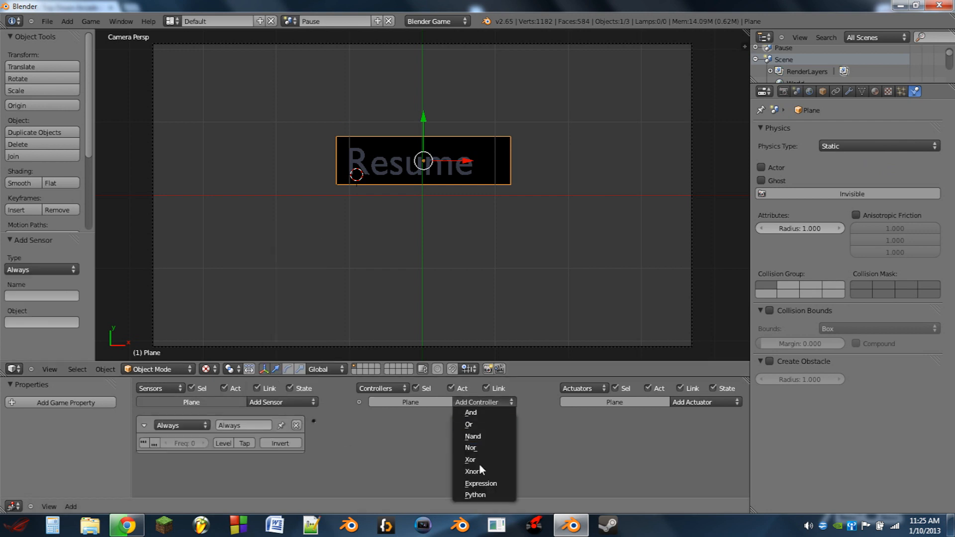
left_click(474, 494)
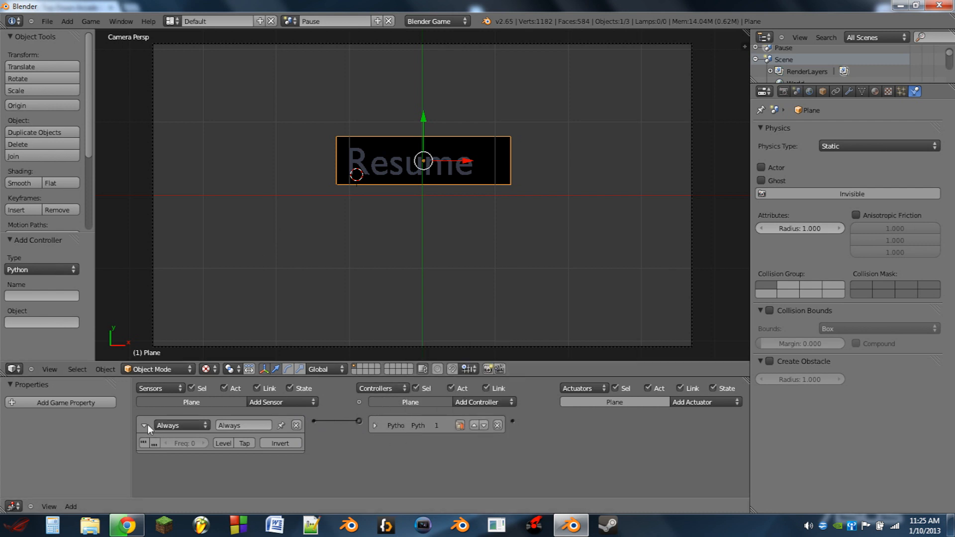
left_click(280, 402)
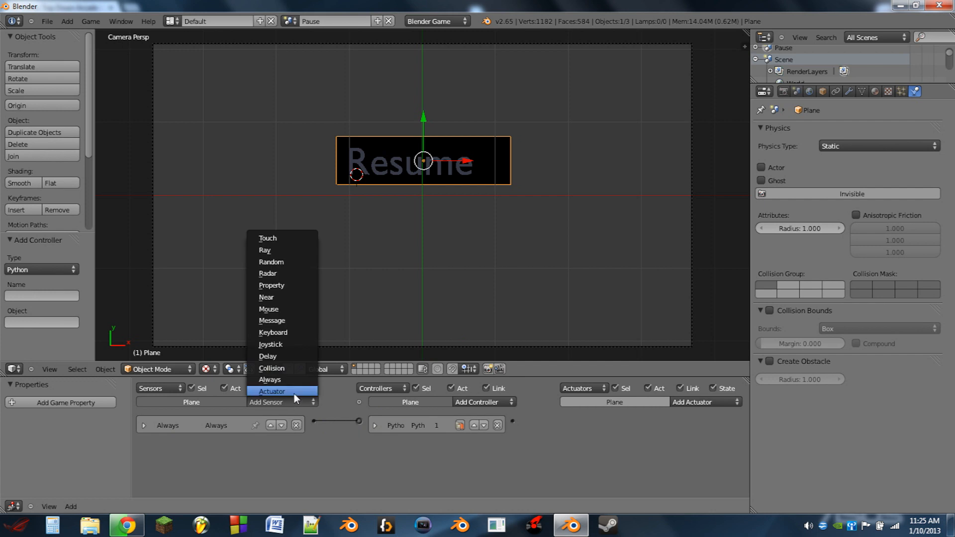
Add a second Mouse sensor set to Mouse Over on the plane.
left_click(268, 308)
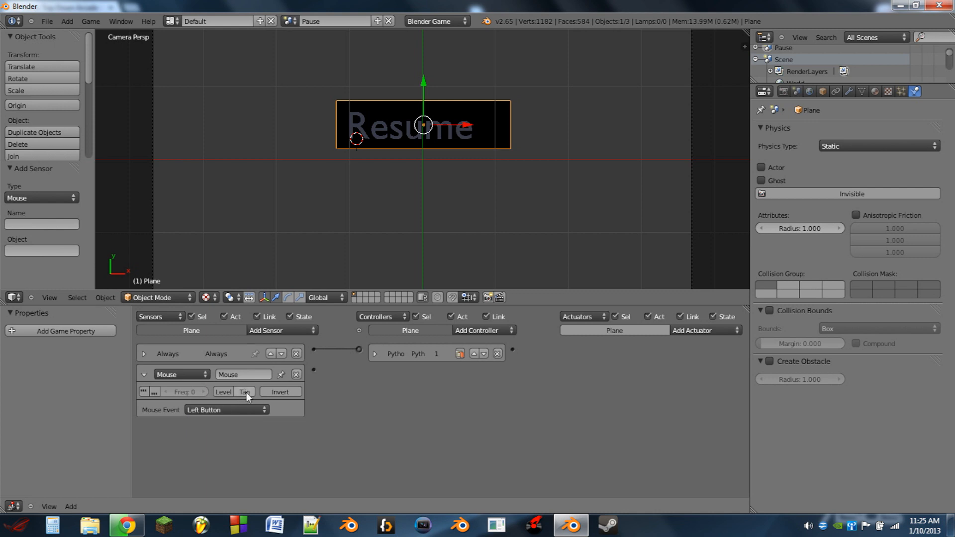
left_click(281, 330)
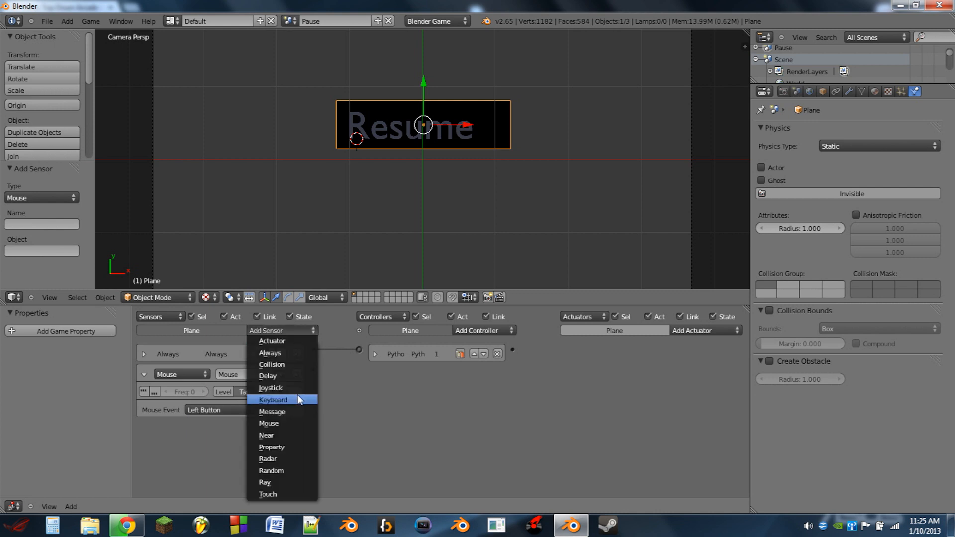
left_click(268, 423)
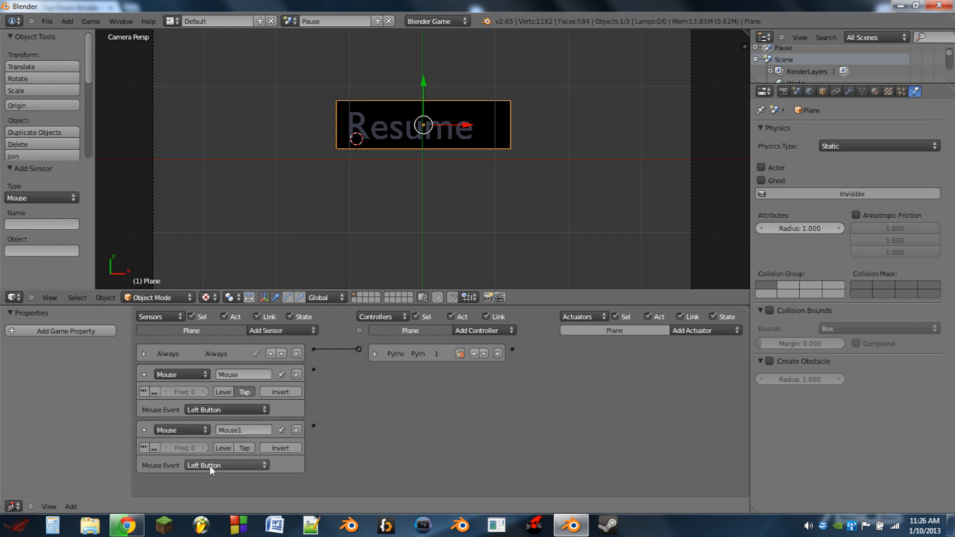
left_click(226, 464)
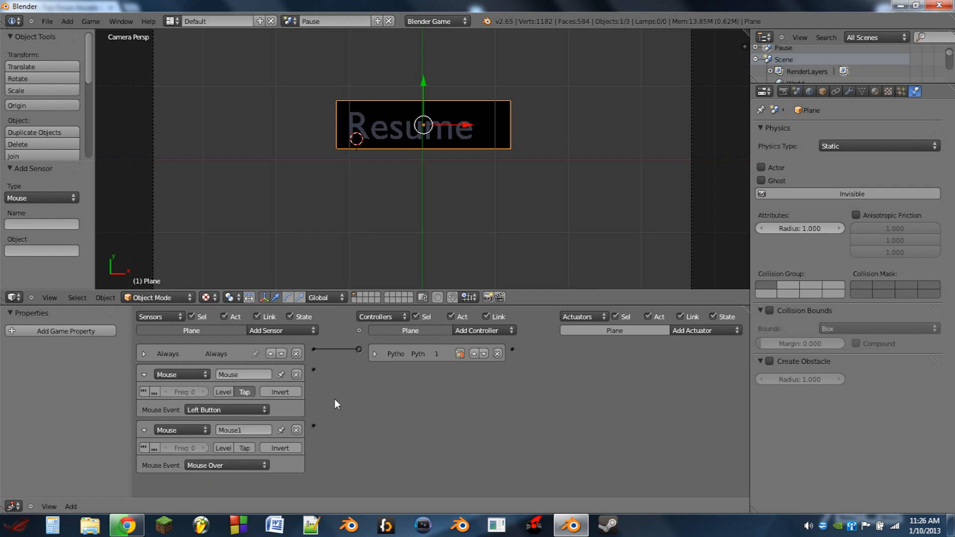
left_click(480, 330)
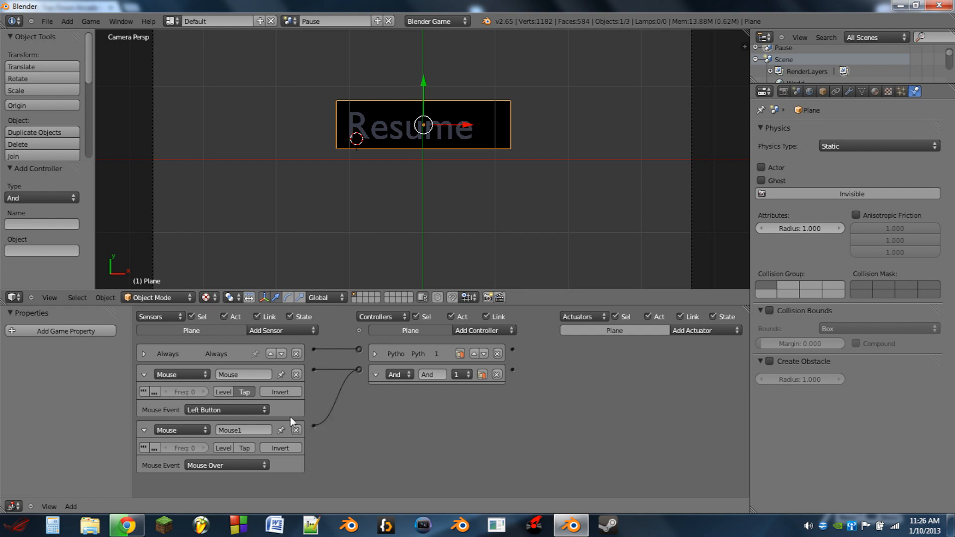
left_click(144, 374)
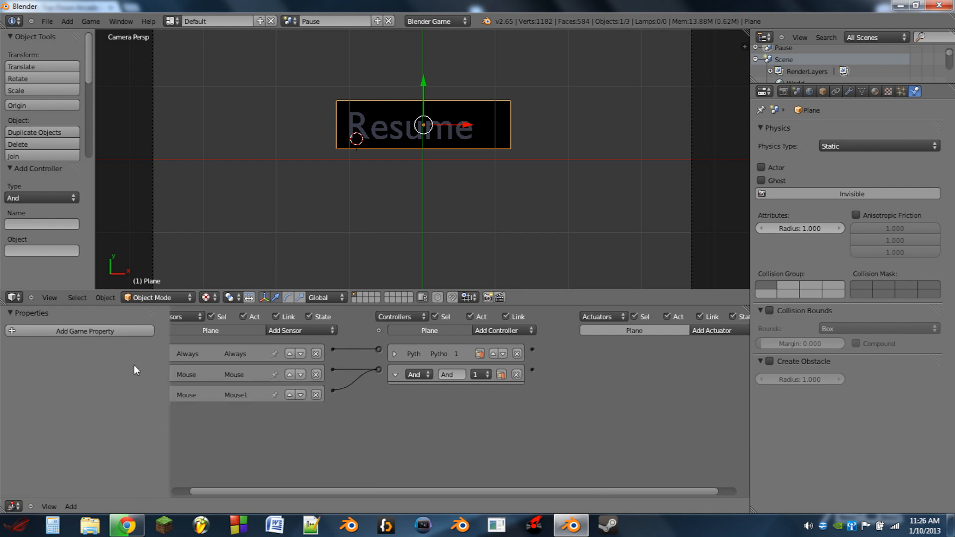
Add an integer property unpause and a Property actuator assigning unpause.
left_click(85, 330)
type("unpause")
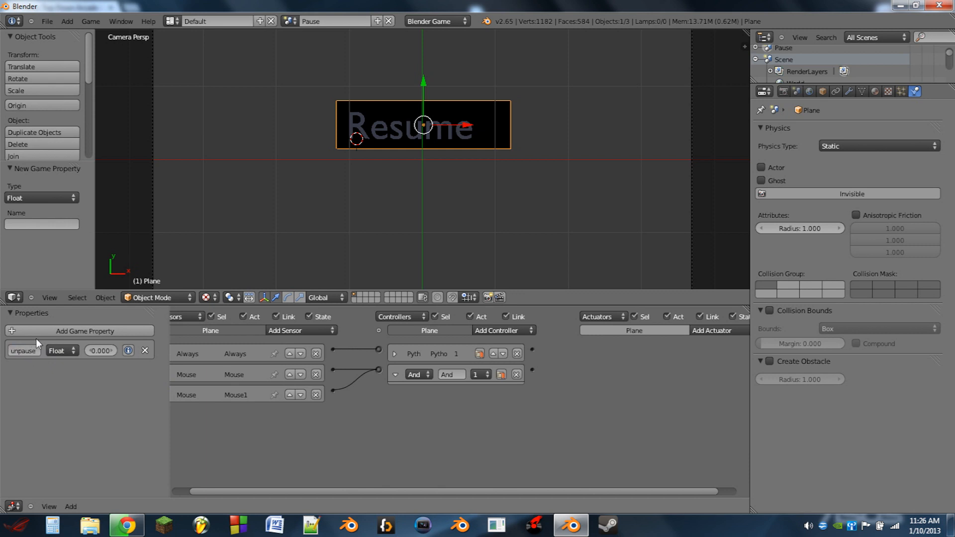
left_click(61, 350)
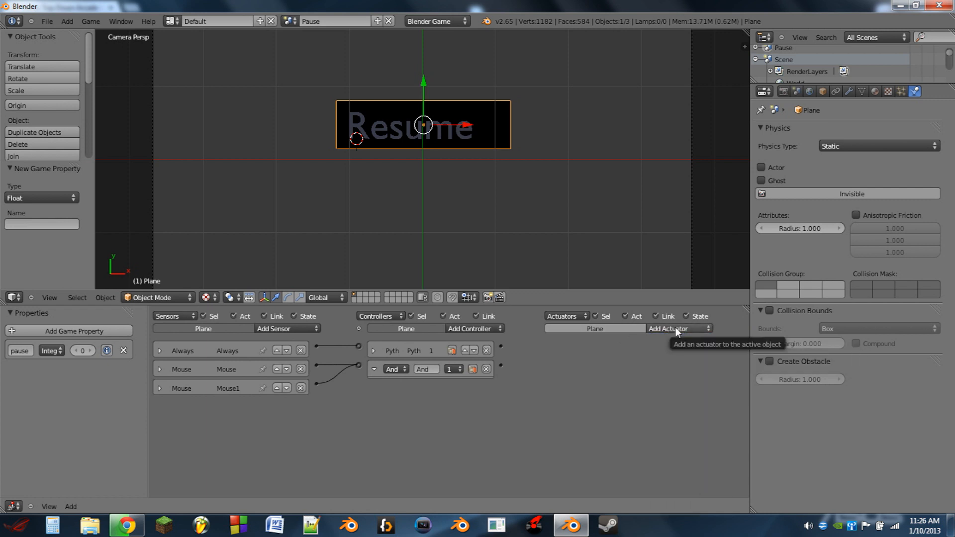
left_click(668, 329)
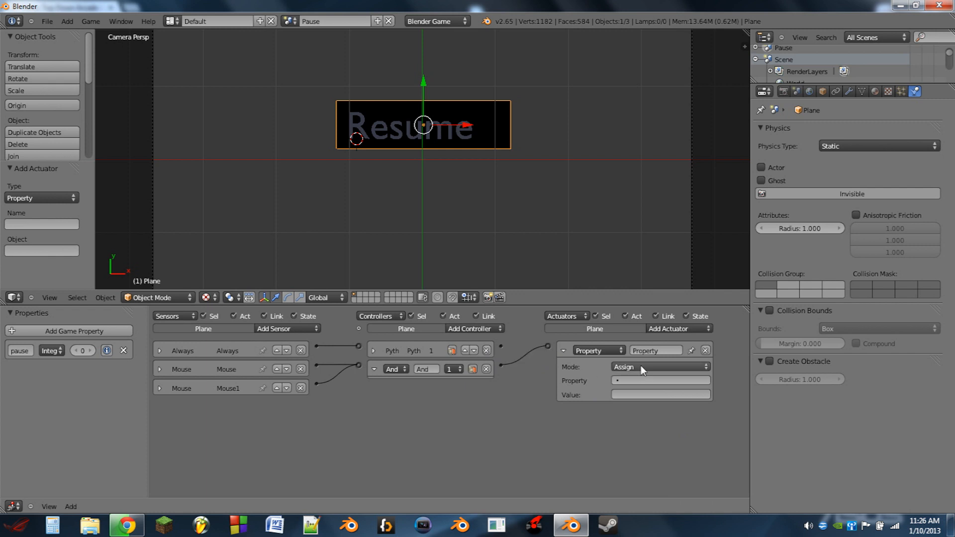
left_click(659, 367)
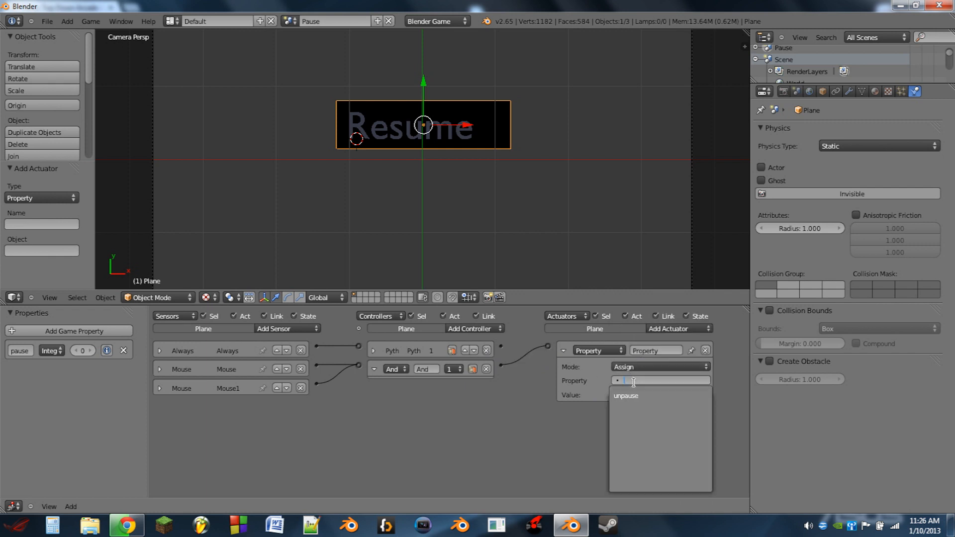
left_click(626, 395)
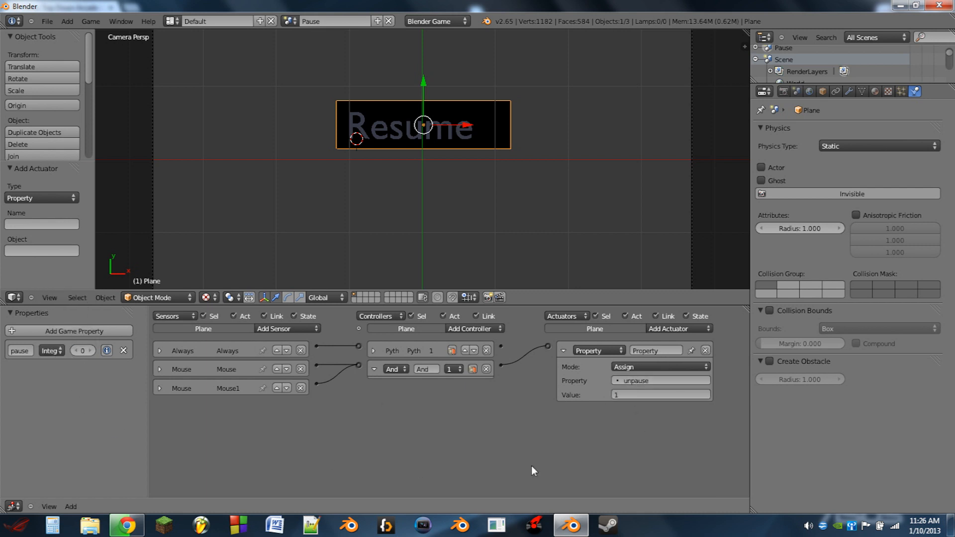
left_click(563, 350)
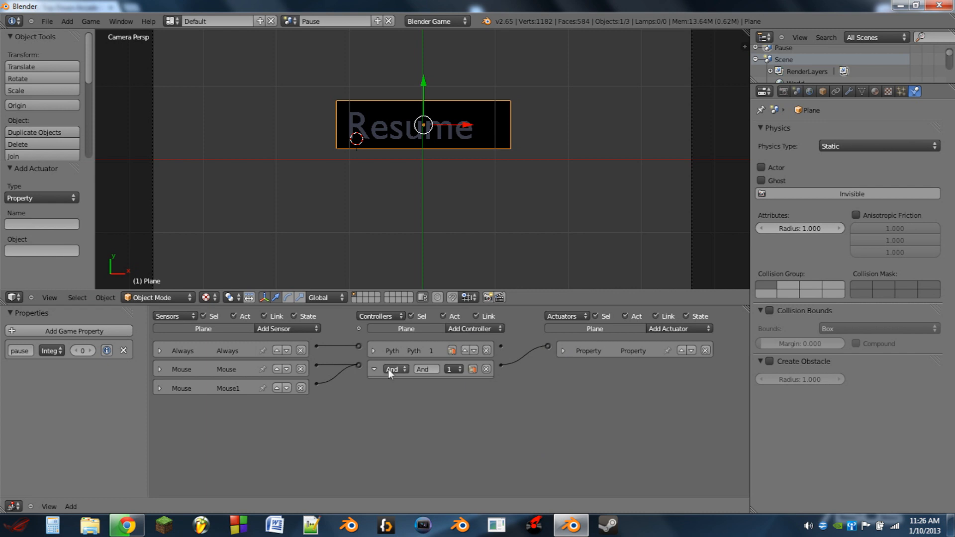
Add a Property sensor, a Python controller and an And controller to the plane.
left_click(286, 329)
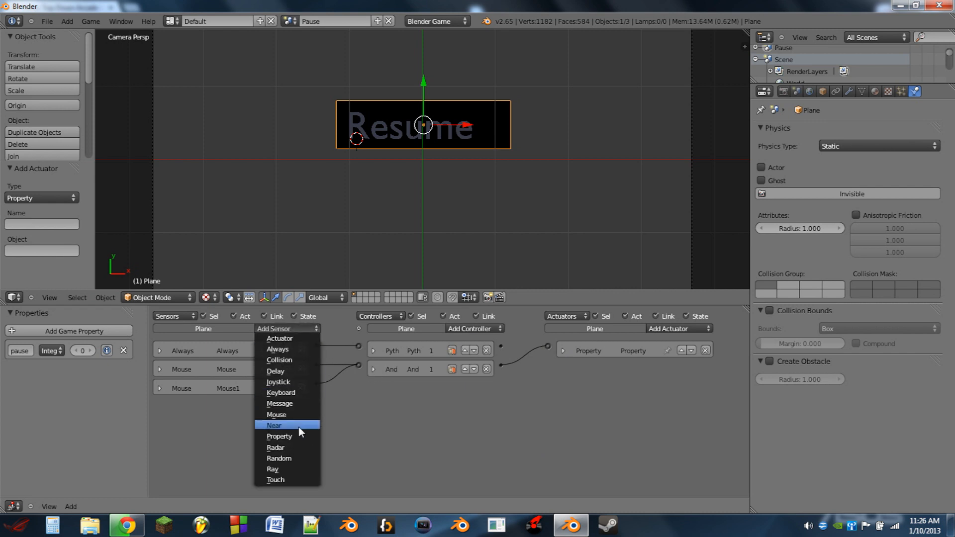
left_click(279, 436)
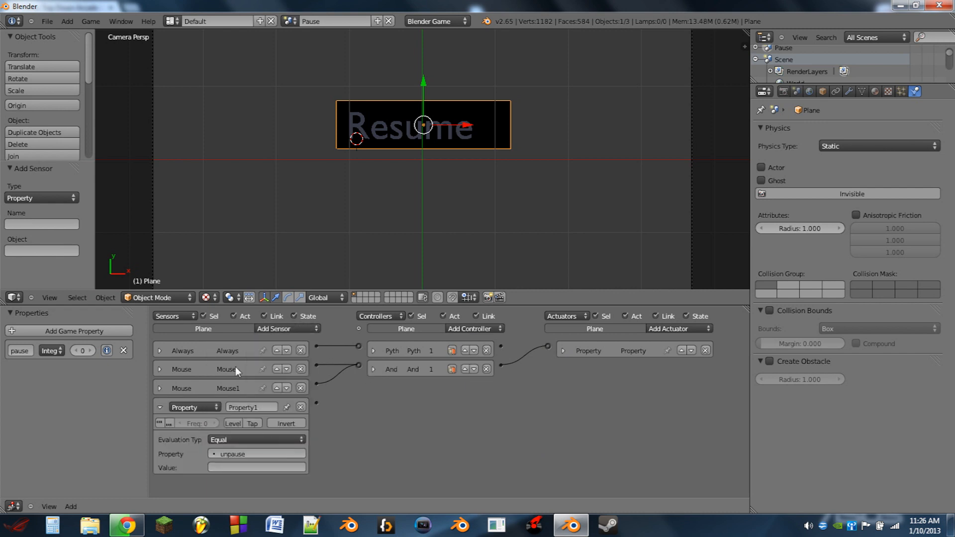
left_click(472, 329)
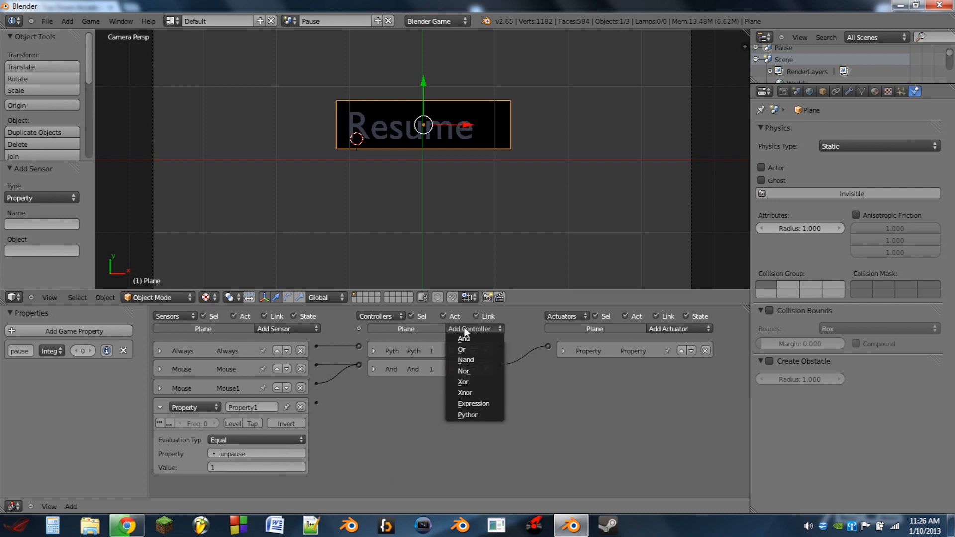
left_click(468, 415)
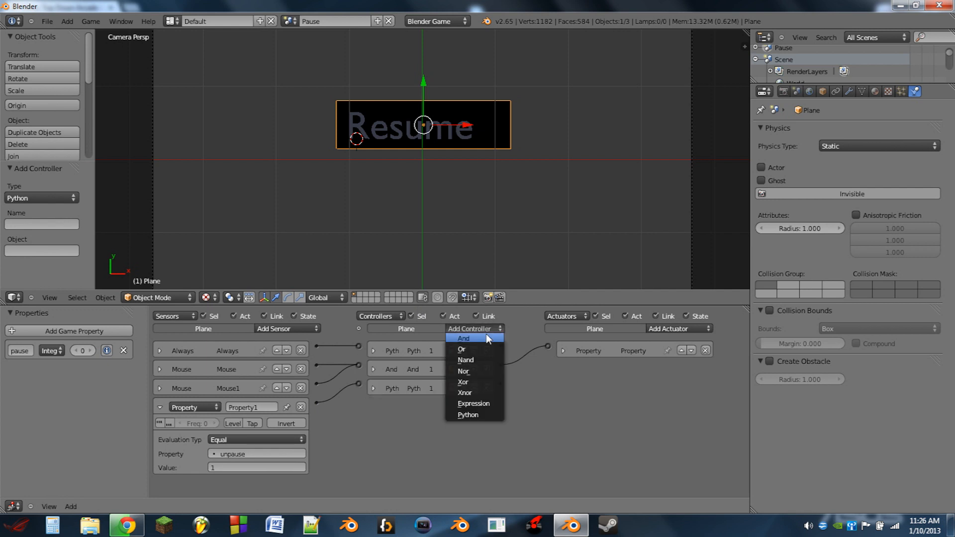
left_click(463, 339)
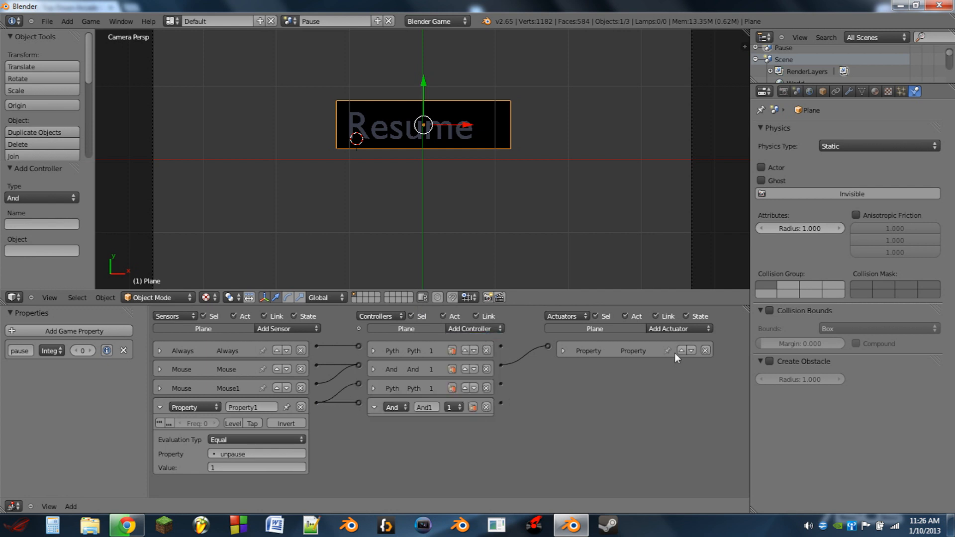
Add Scene actuators set to Resume Scene, targeting Scene.
left_click(677, 328)
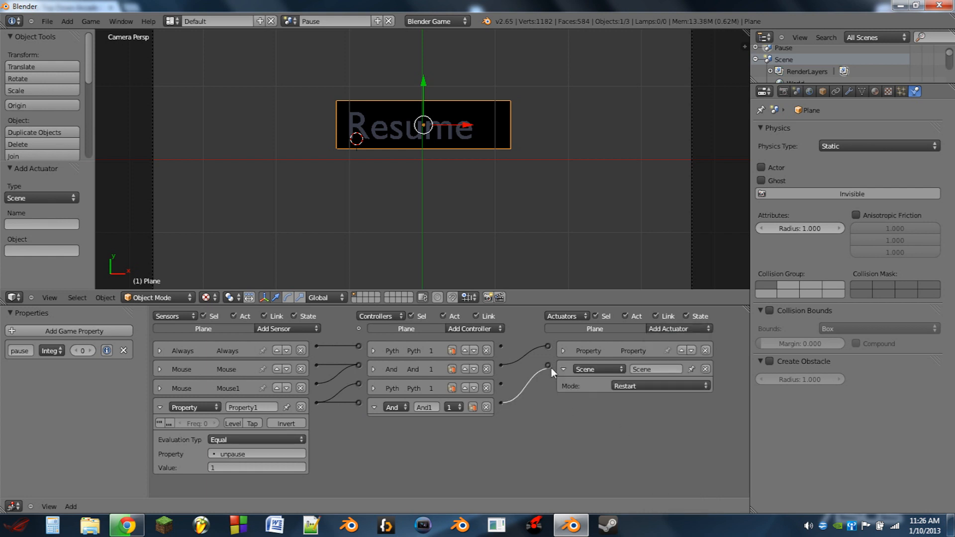
left_click(659, 385)
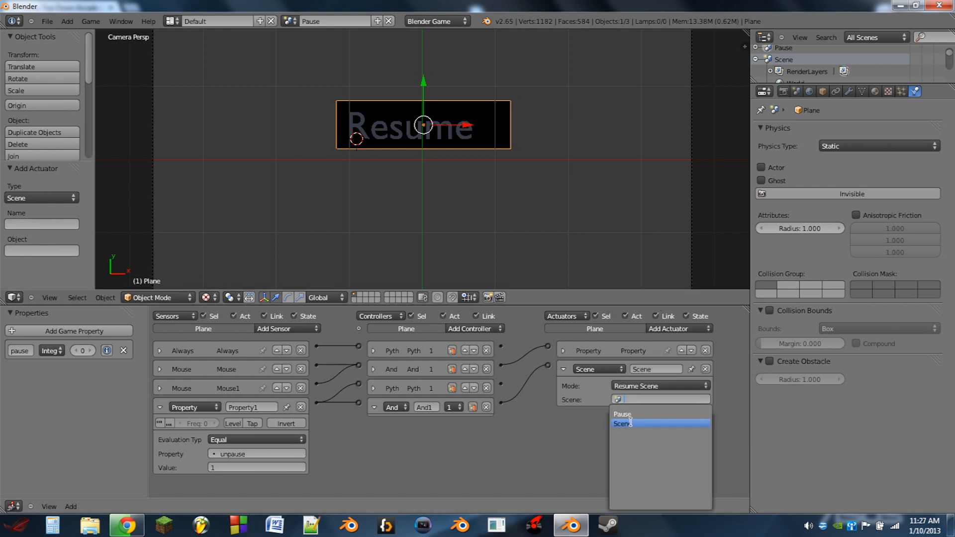
left_click(678, 328)
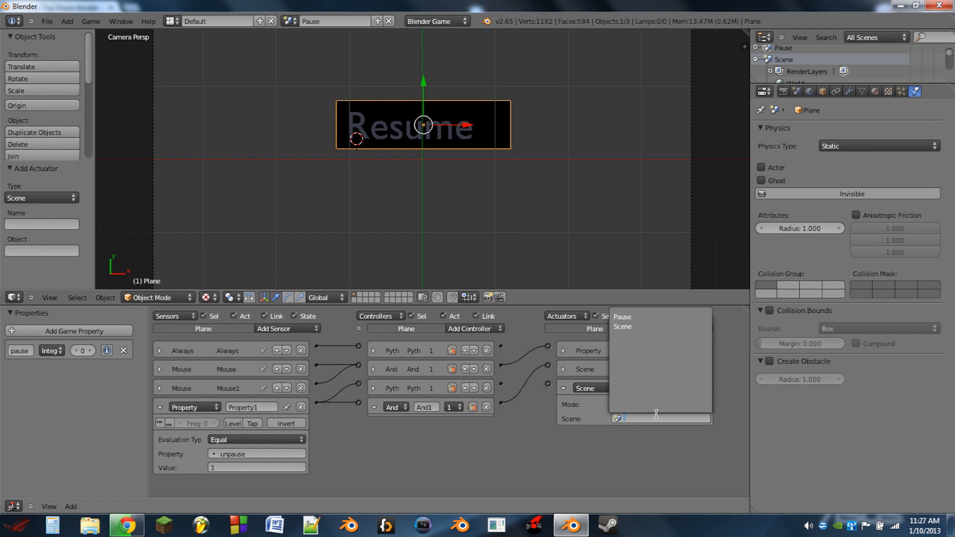
left_click(623, 316)
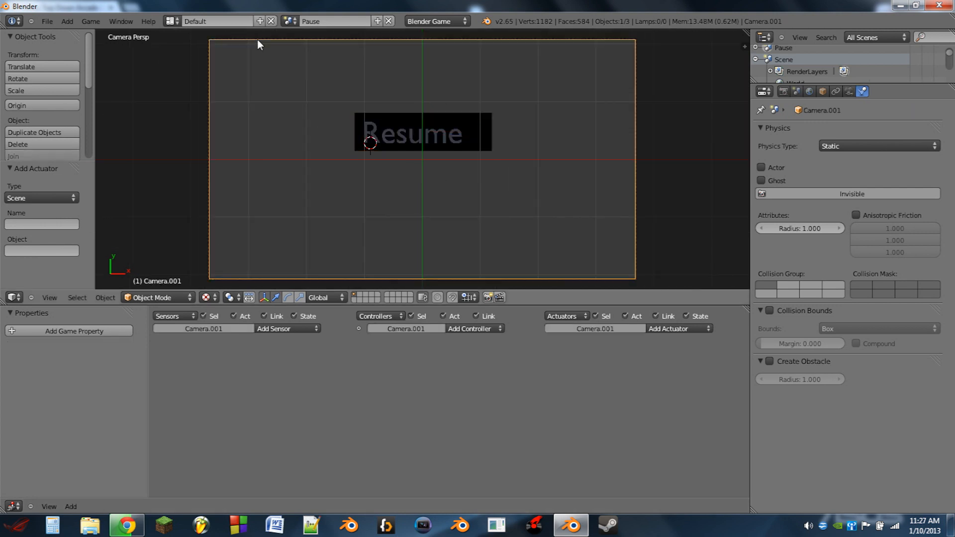
Give the Pause camera an Always sensor, an And controller and a Scene actuator.
left_click(284, 328)
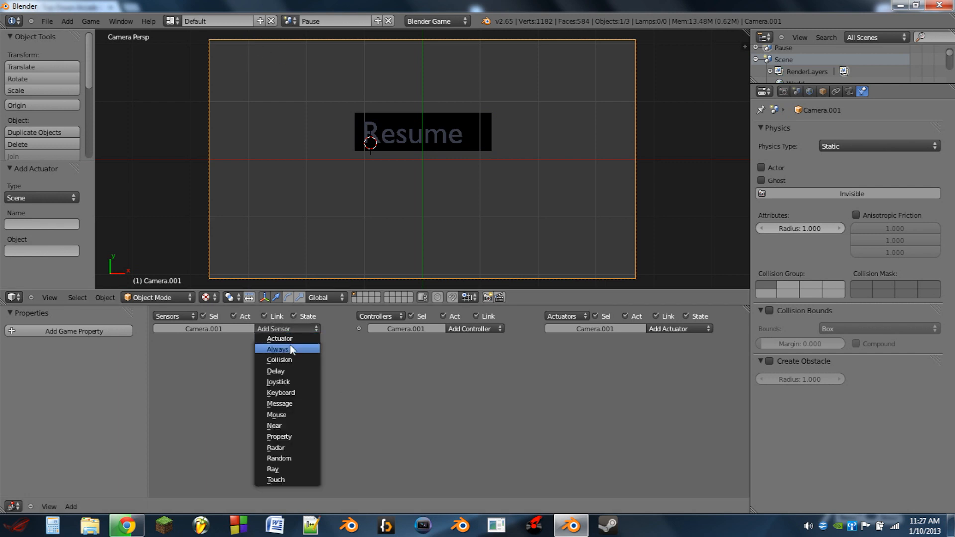
left_click(278, 348)
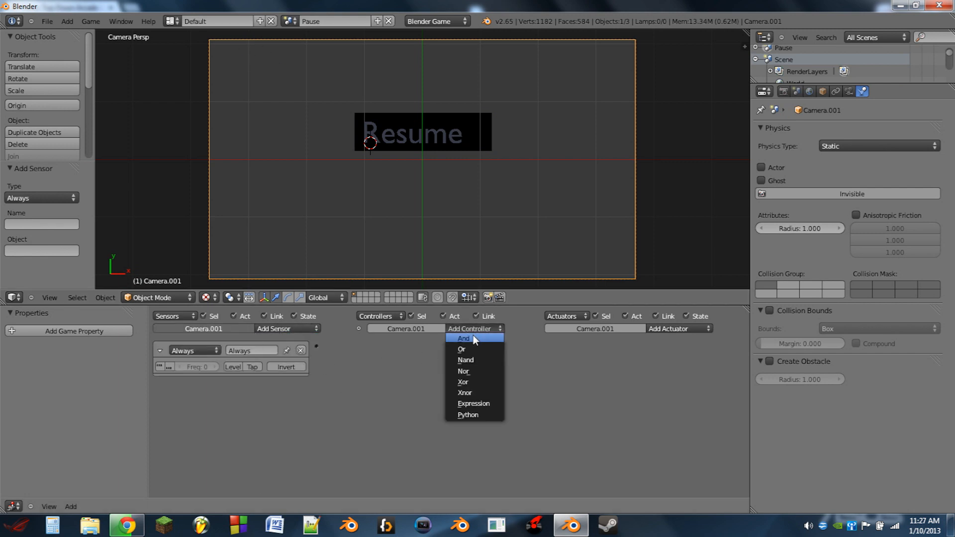
left_click(463, 338)
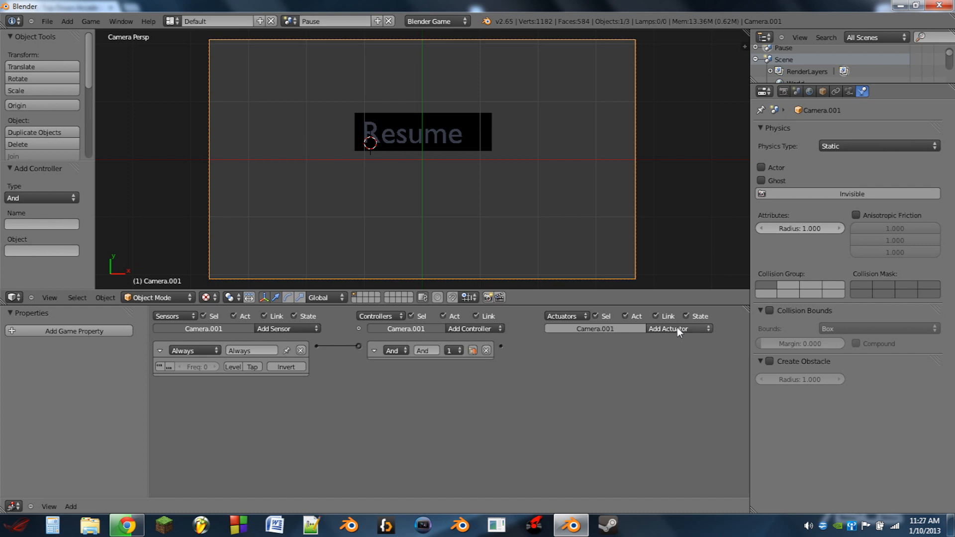
left_click(677, 329)
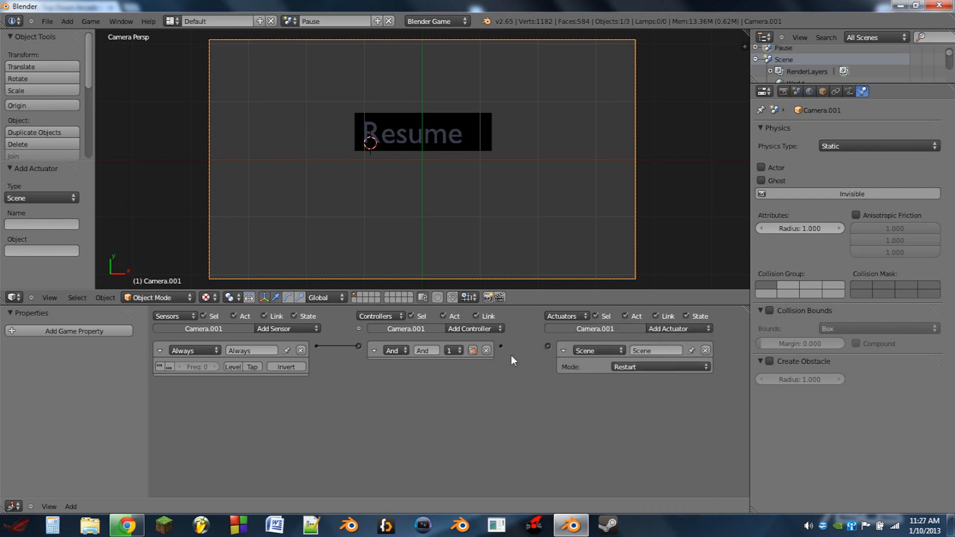
left_click(658, 366)
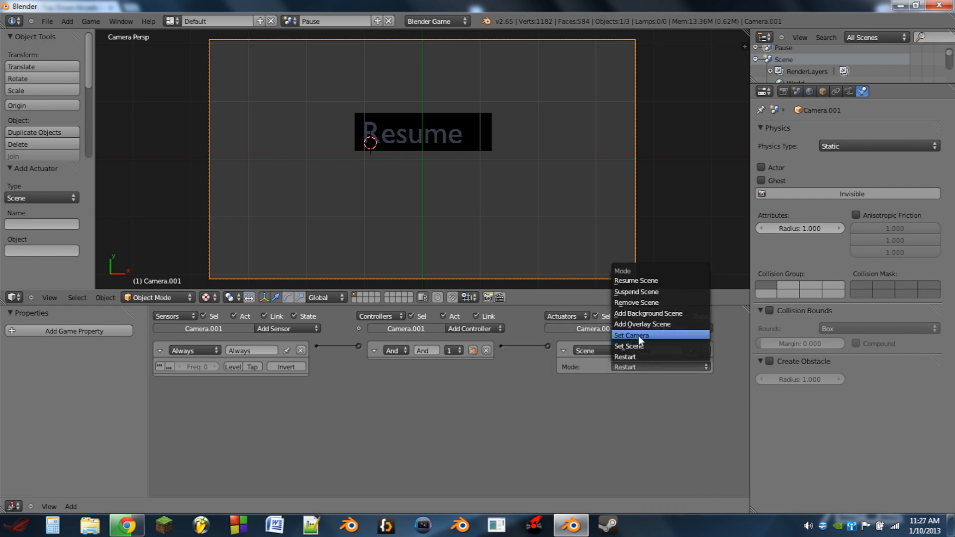
mouse_move(651, 287)
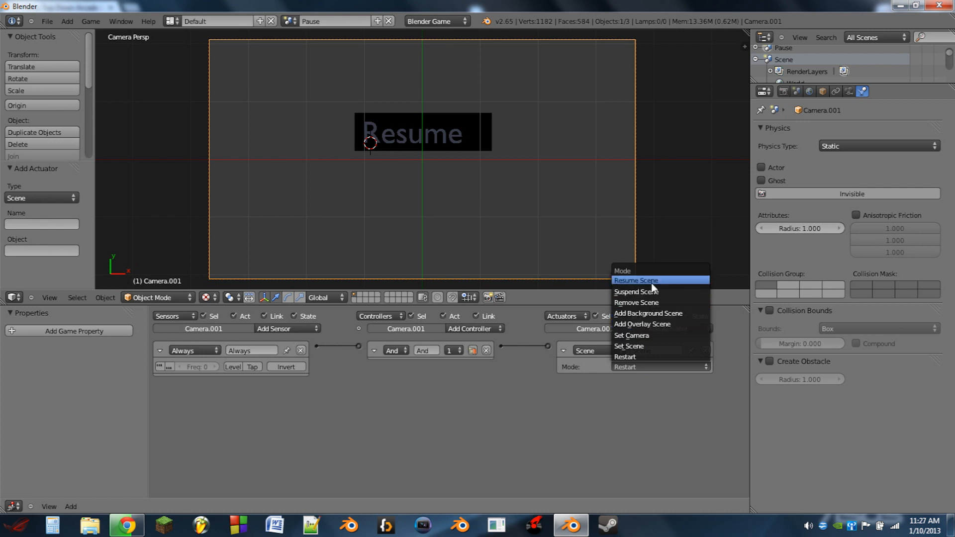
Set the camera's actuator to Suspend Scene, then collapse the Resume plane's Scene actuator.
left_click(635, 292)
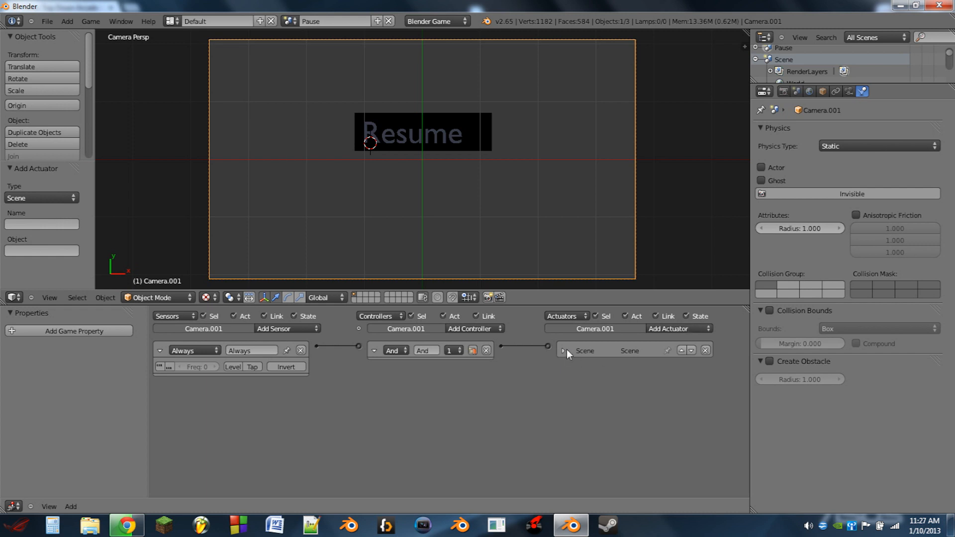
left_click(564, 350)
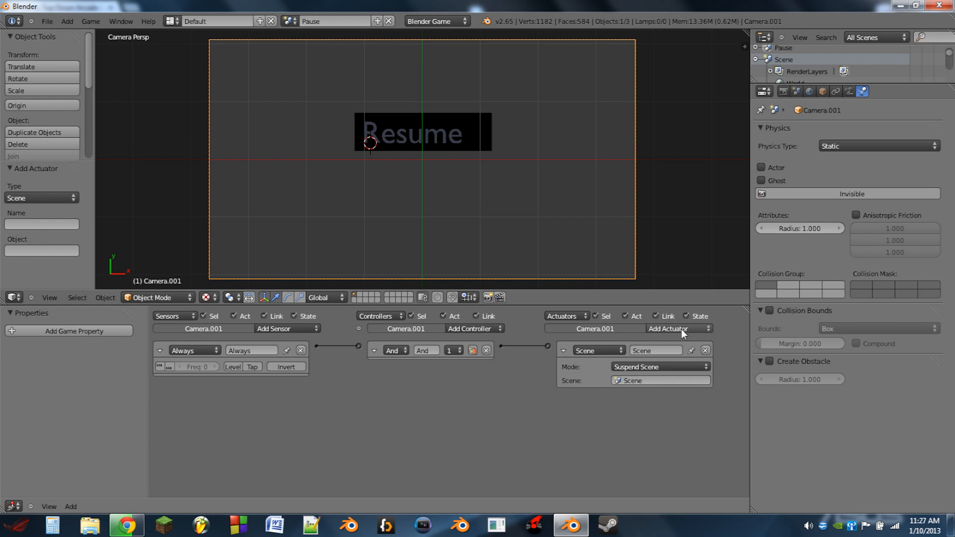
mouse_move(656, 393)
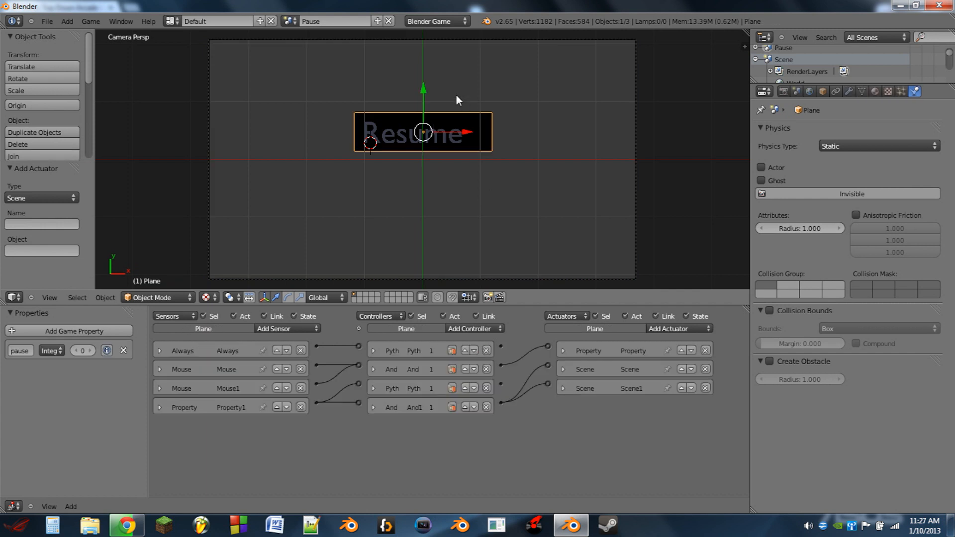
left_click(563, 388)
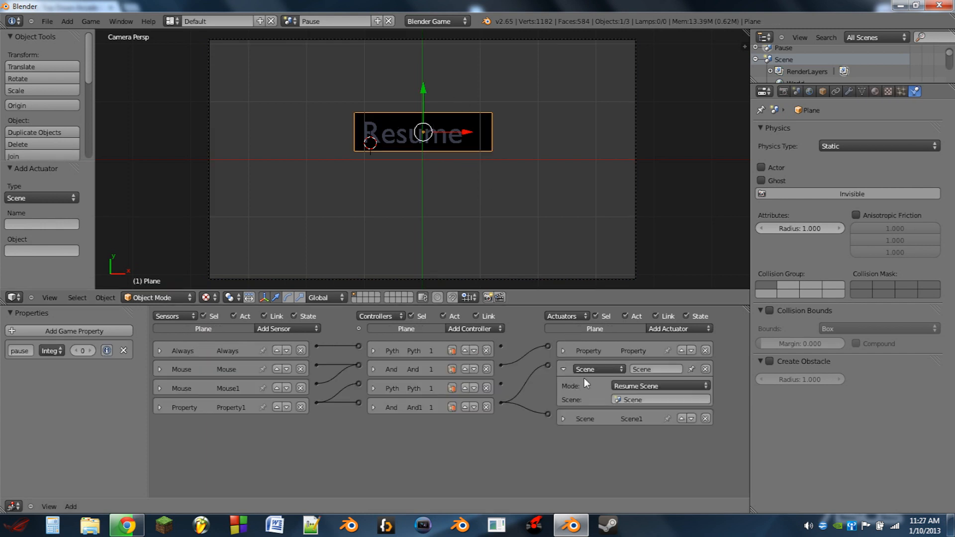
left_click(562, 369)
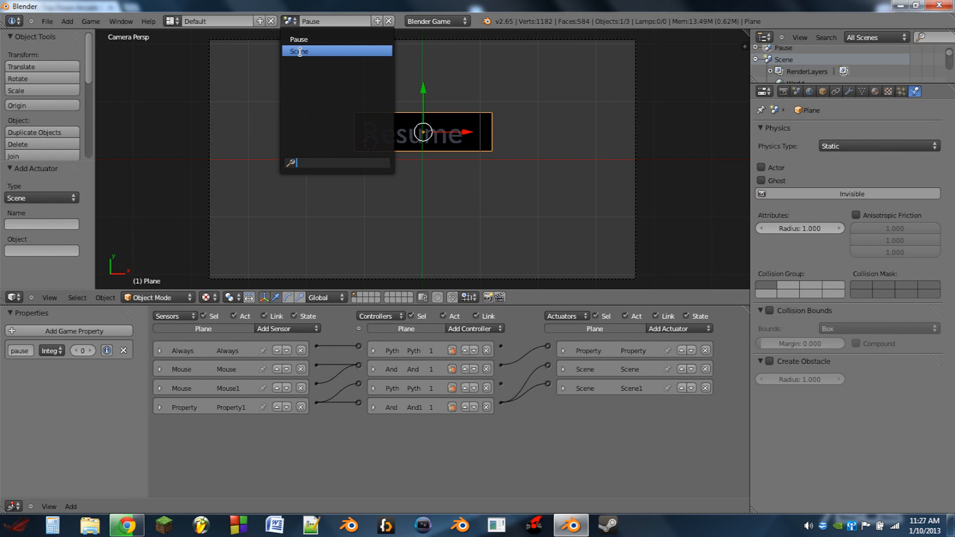
In Scene, wire a P-key sensor on the cube to an Add Overlay Scene actuator targeting Pause.
left_click(298, 51)
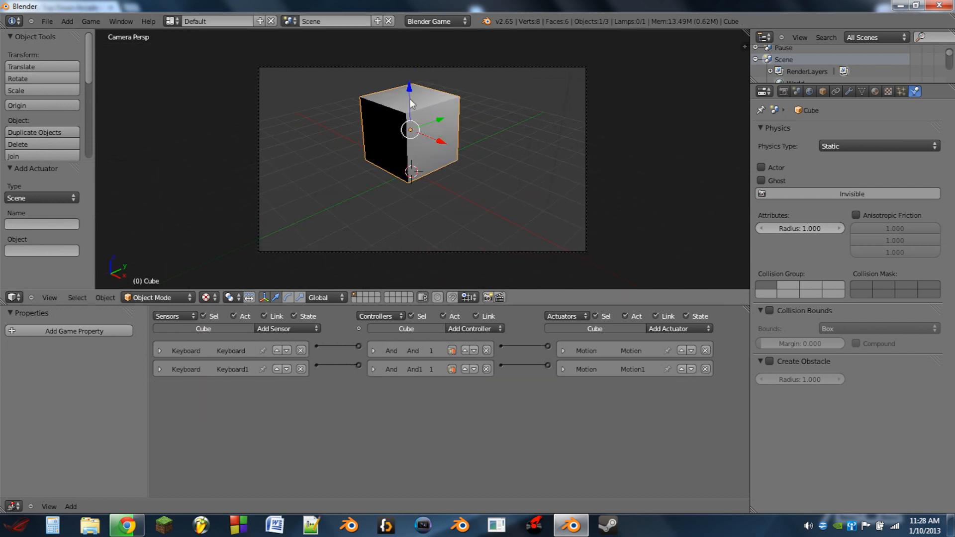
left_click(283, 328)
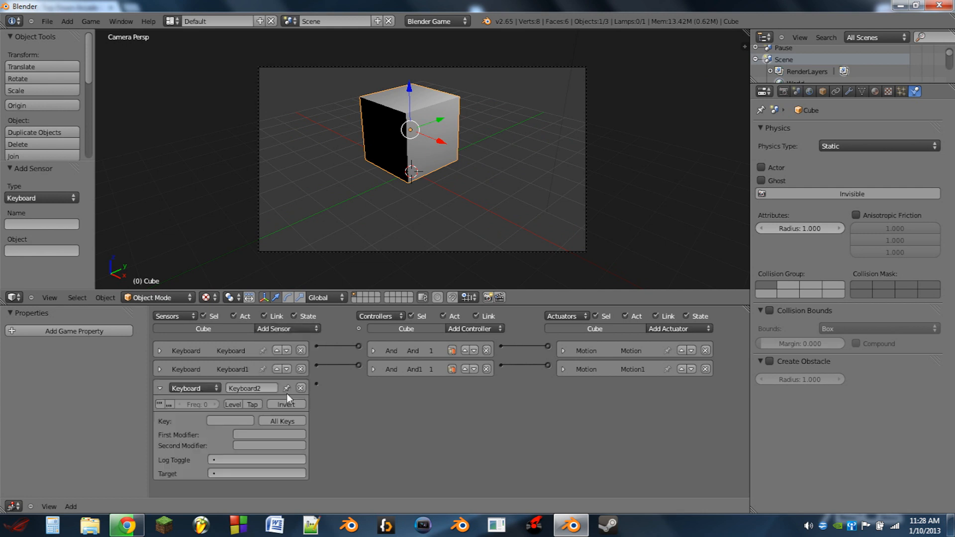
type("P")
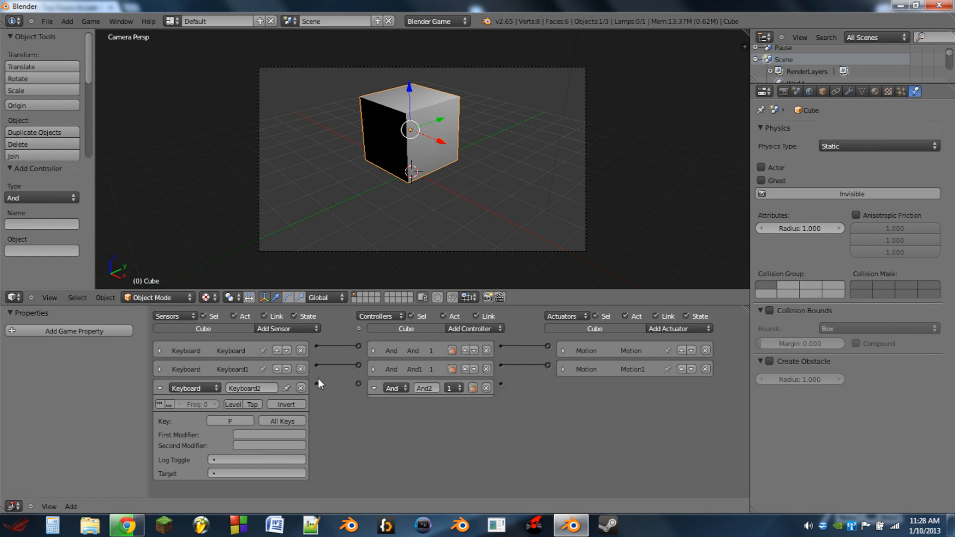
left_click(677, 328)
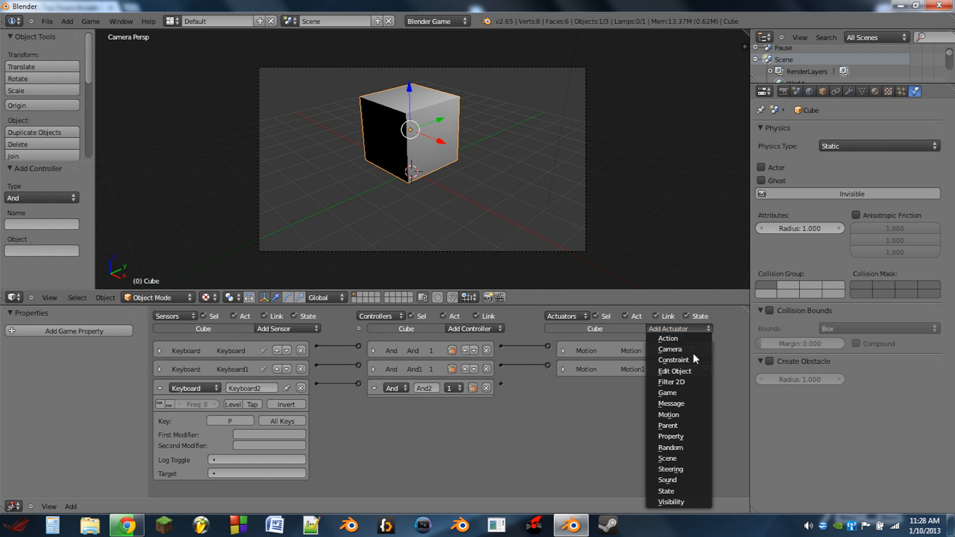
left_click(666, 459)
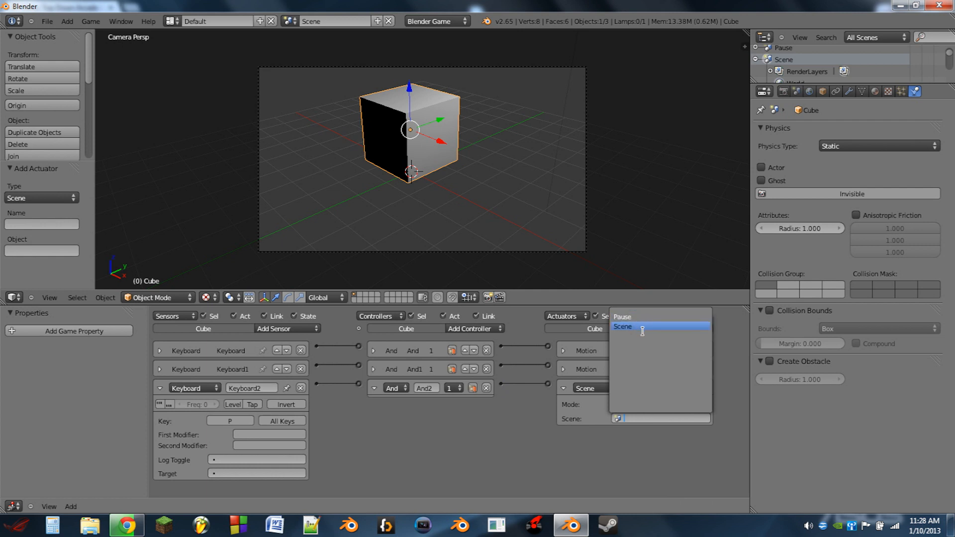
left_click(621, 326)
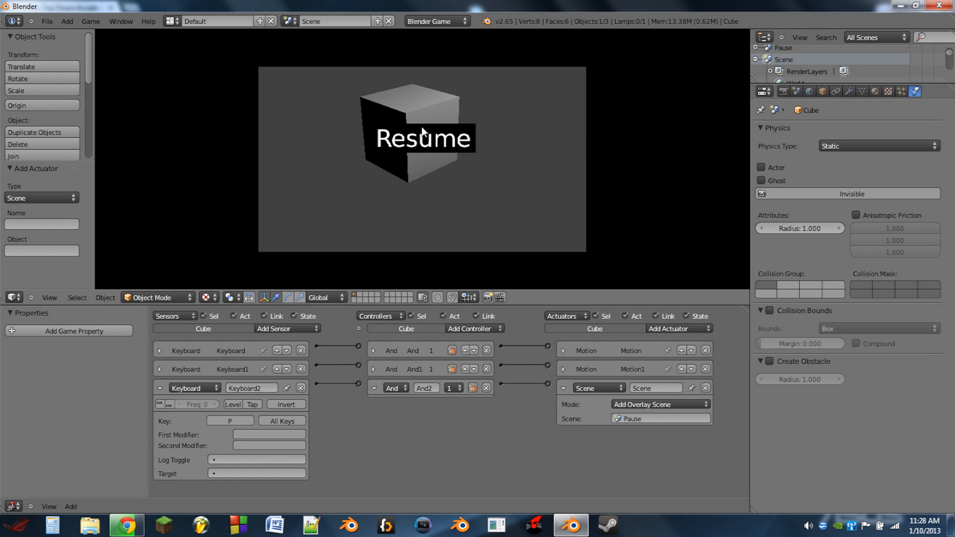
mouse_move(427, 137)
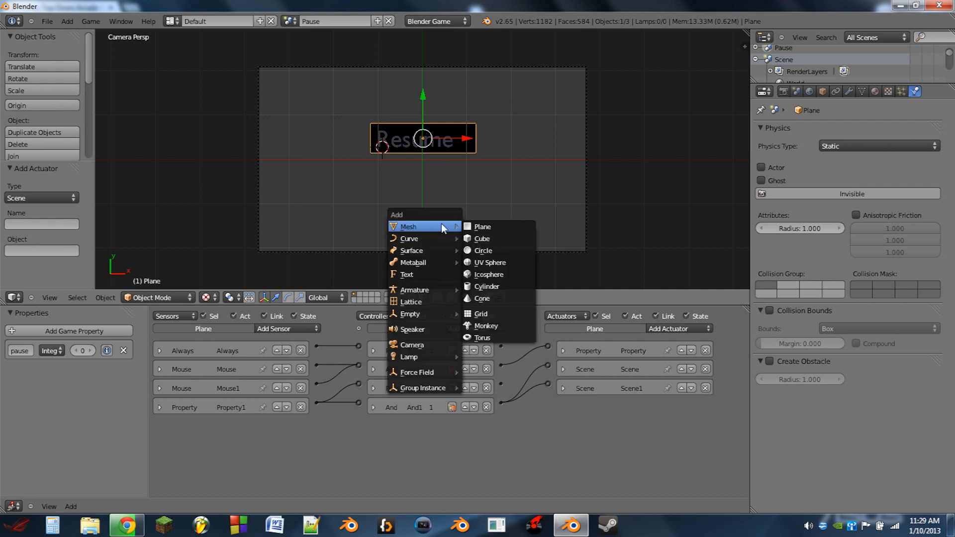
Add a large plane with a new Z-transparency material at alpha about 0.4.
left_click(483, 227)
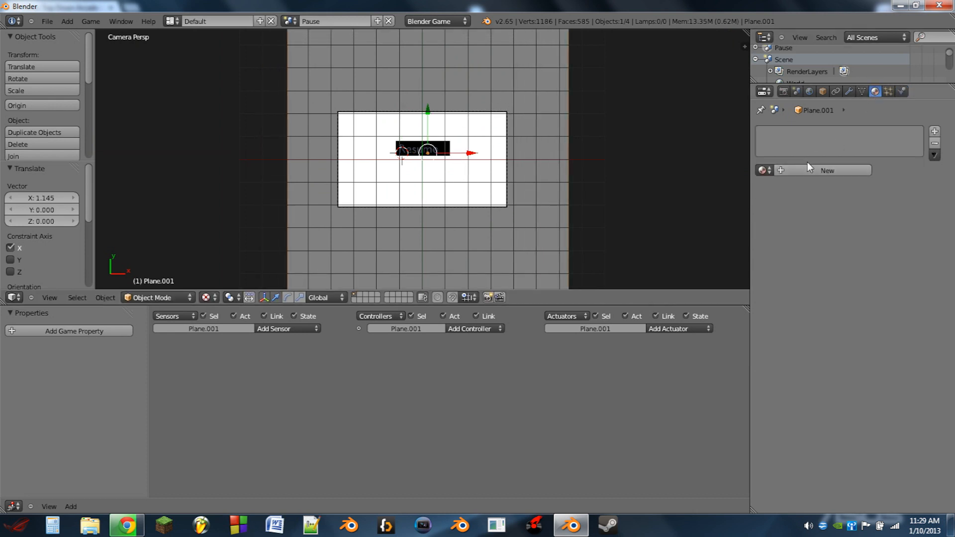
left_click(826, 171)
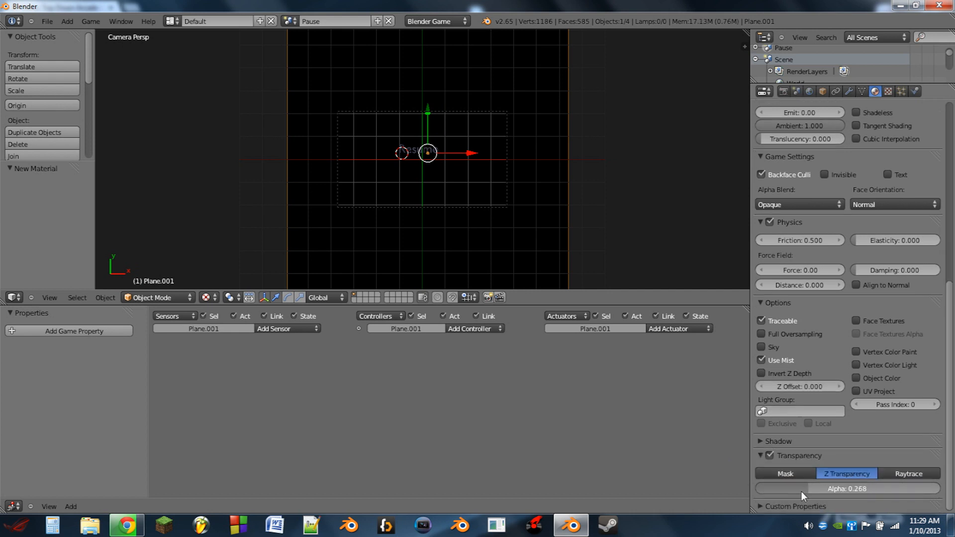
left_click_drag(804, 489, 828, 489)
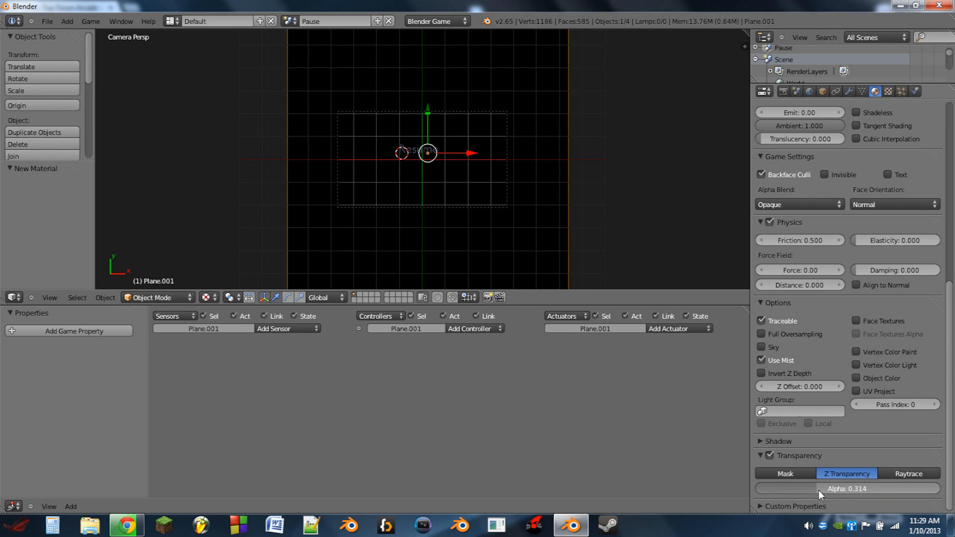
left_click_drag(821, 488, 845, 488)
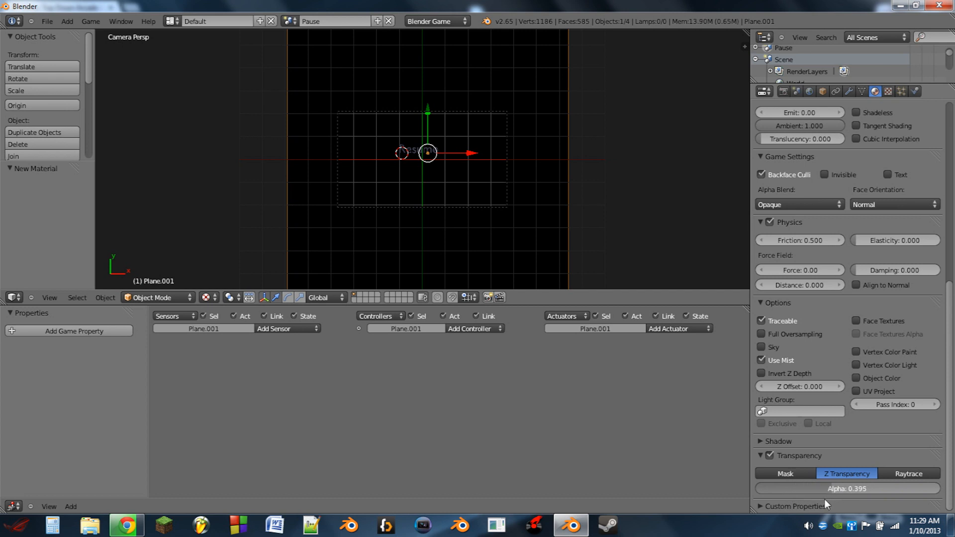
left_click(335, 21)
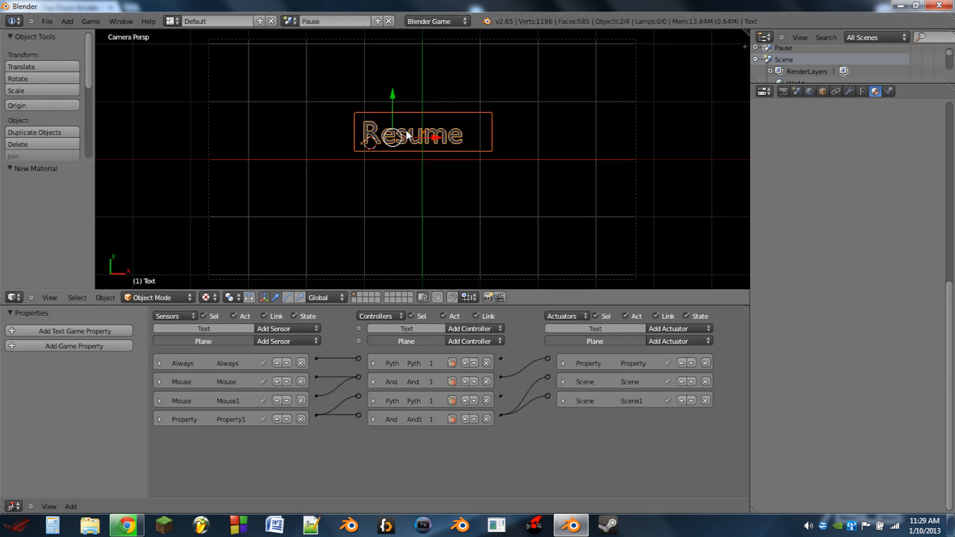
mouse_move(407, 120)
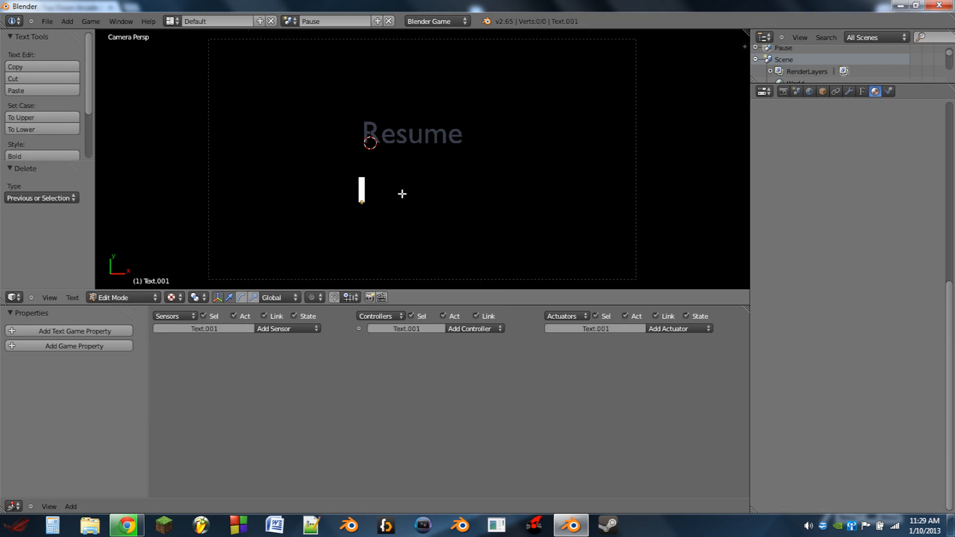
Retype the duplicated button's label as 'Main menu'.
type("Main menu")
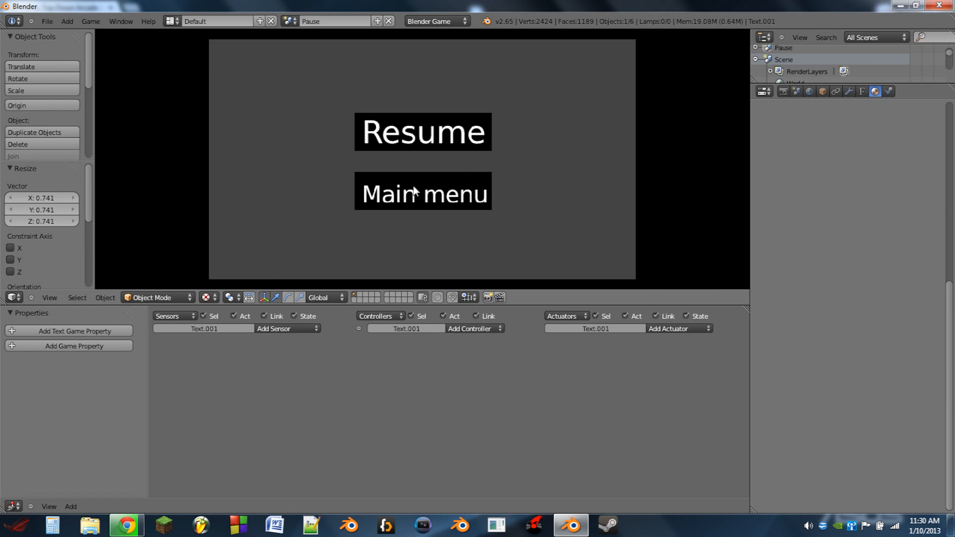
mouse_move(421, 191)
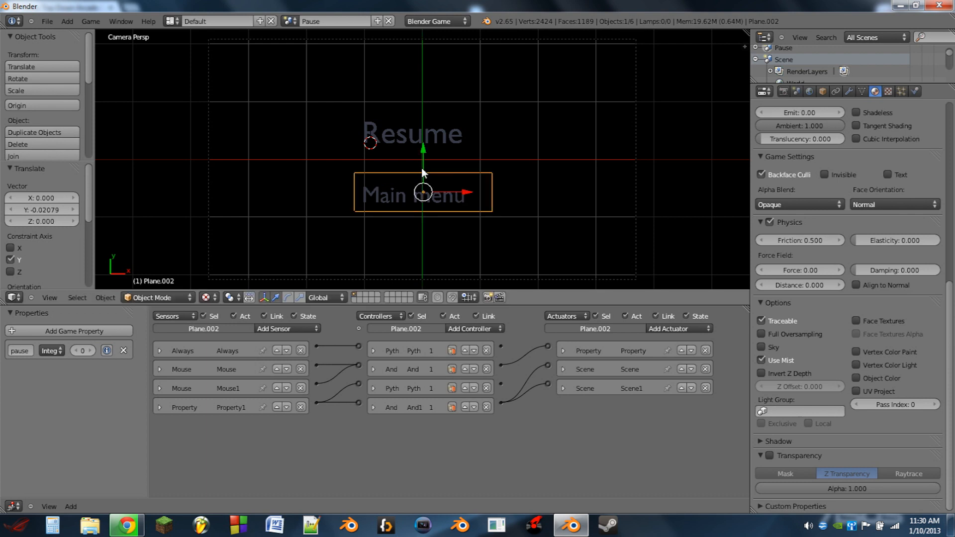
On Plane.002, set the first scene actuator's mode to Set Scene targeting Scene.
left_click(562, 369)
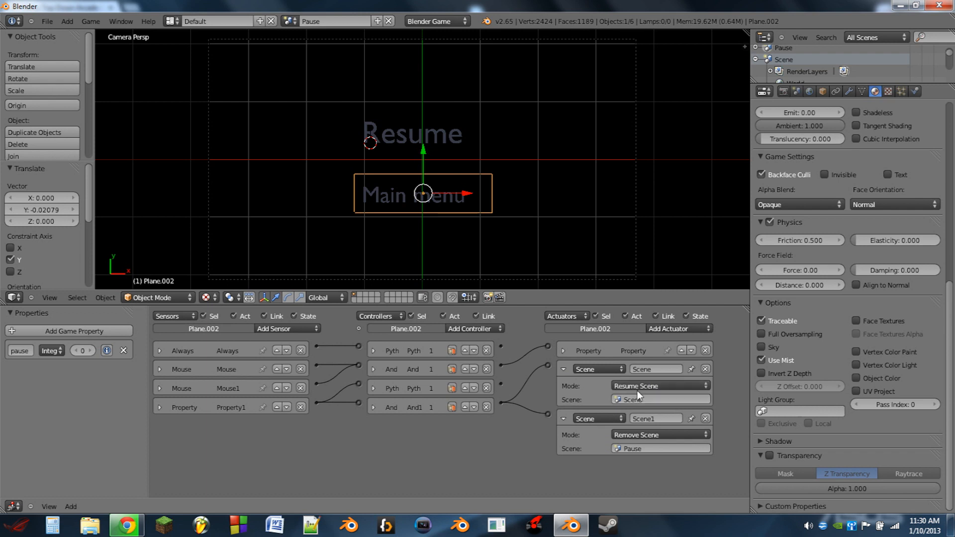
left_click(657, 386)
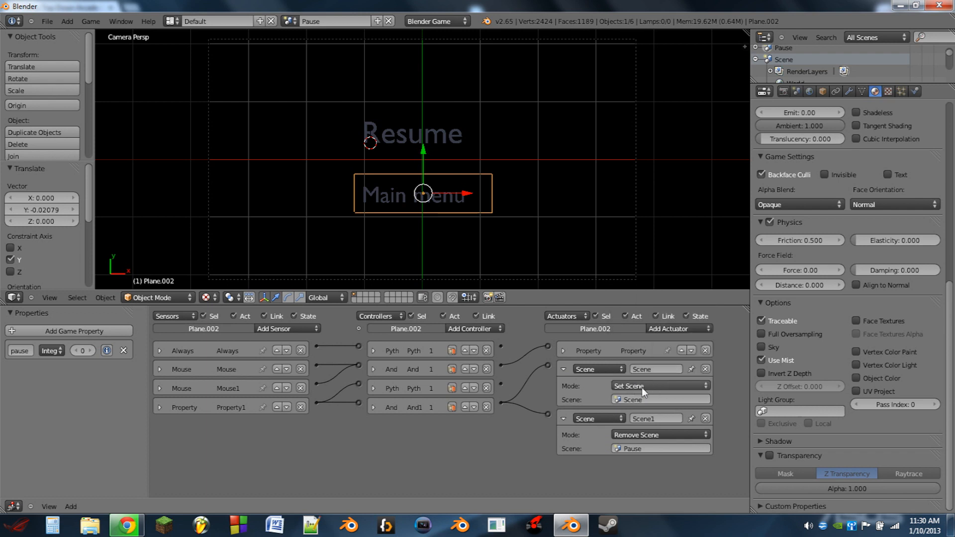
left_click(627, 385)
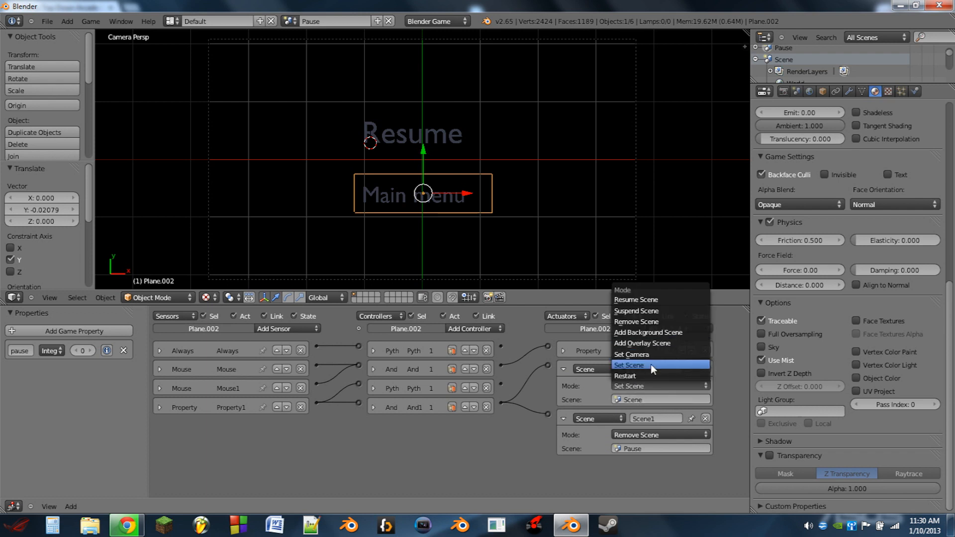
left_click(629, 365)
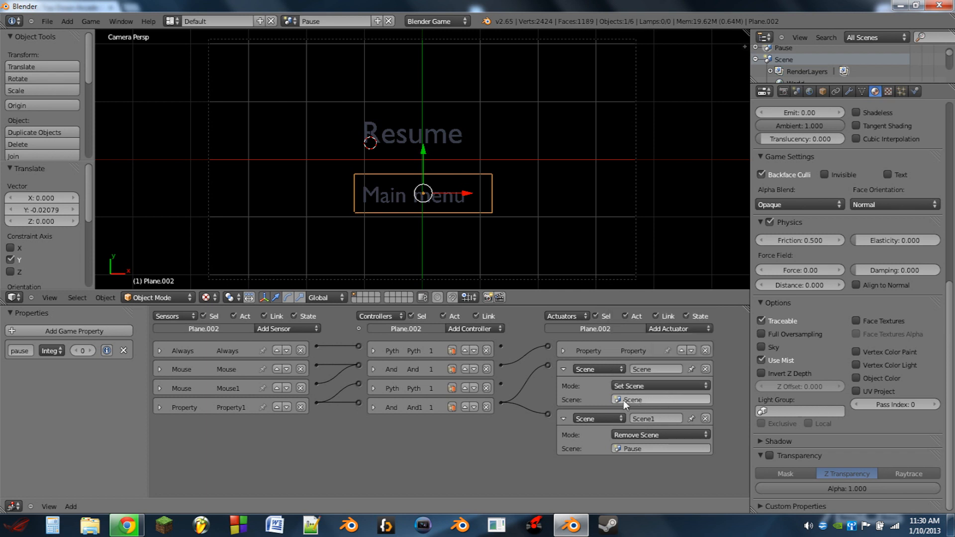
mouse_move(639, 407)
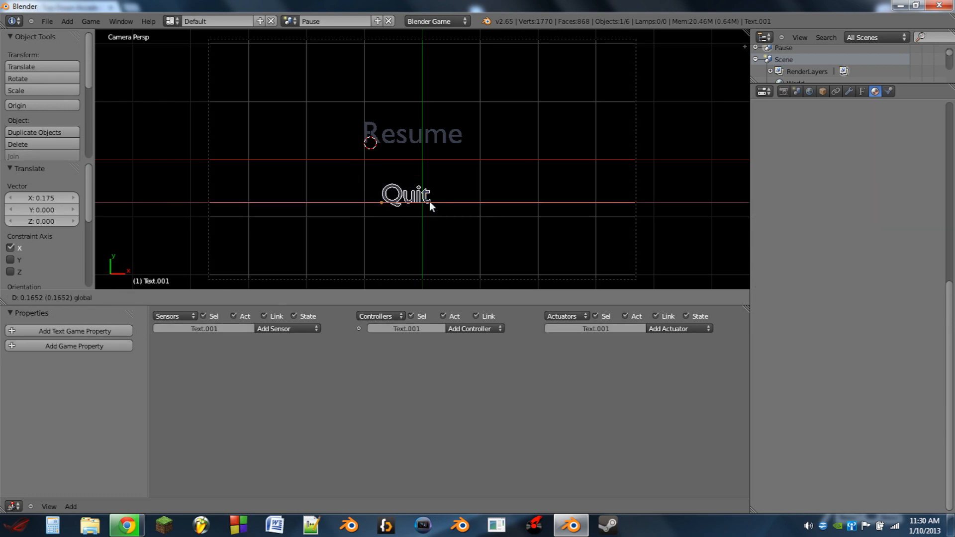
Place the Quit label, switch the actuator to Game > Quit Game, and delete the Scene1 actuator.
left_click(422, 193)
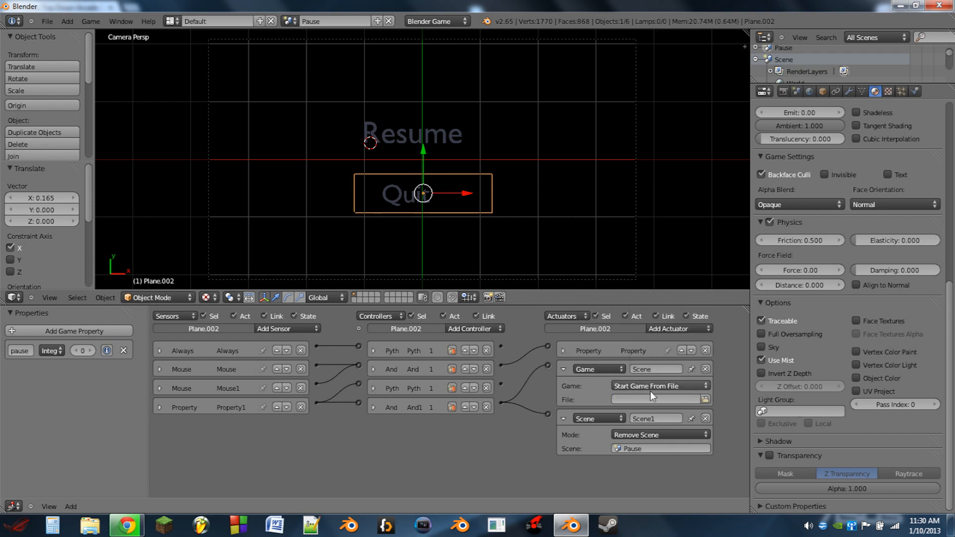
left_click(659, 386)
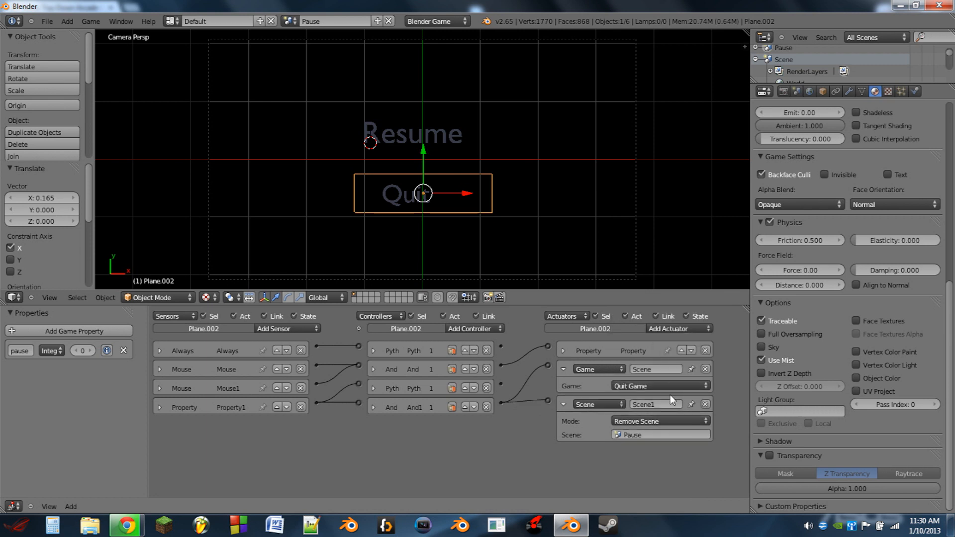
left_click(705, 404)
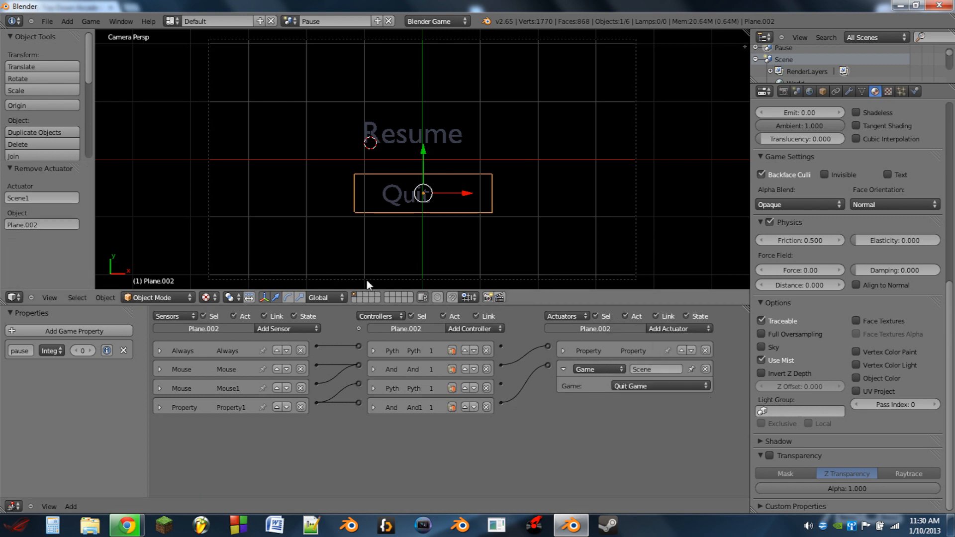
left_click(290, 21)
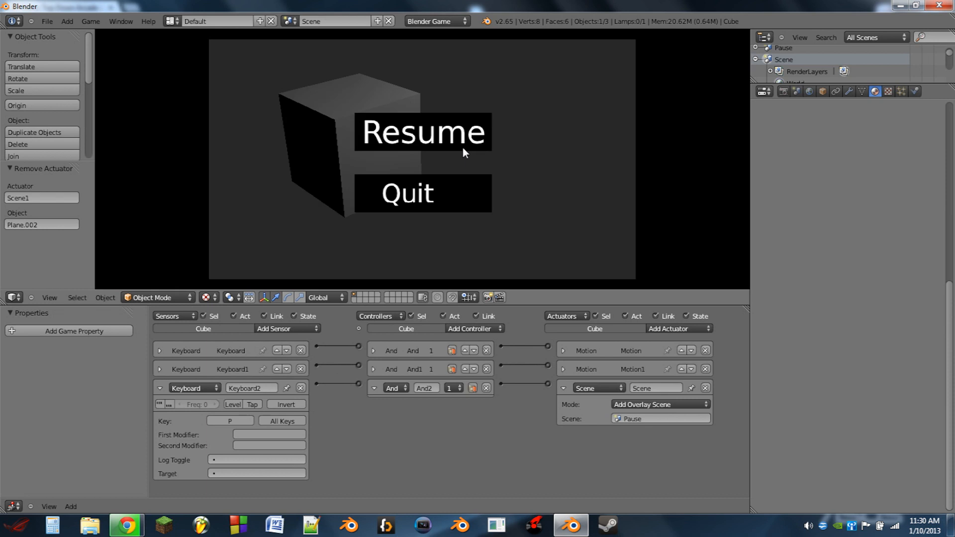
mouse_move(293, 128)
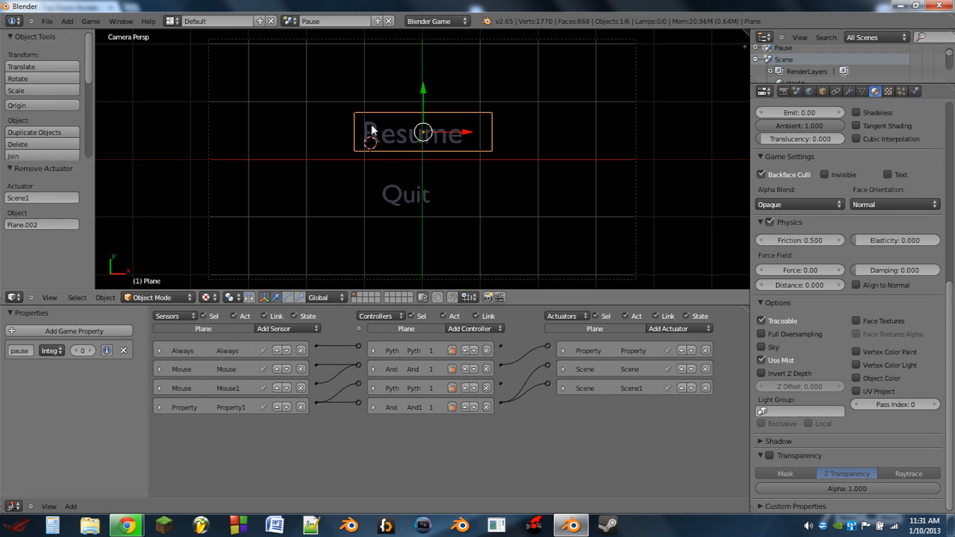
mouse_move(449, 201)
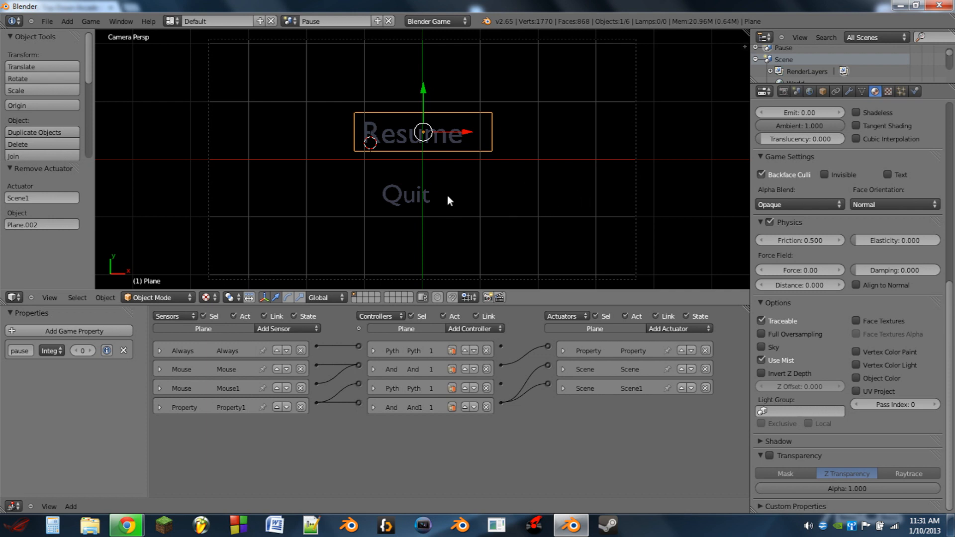
mouse_move(469, 172)
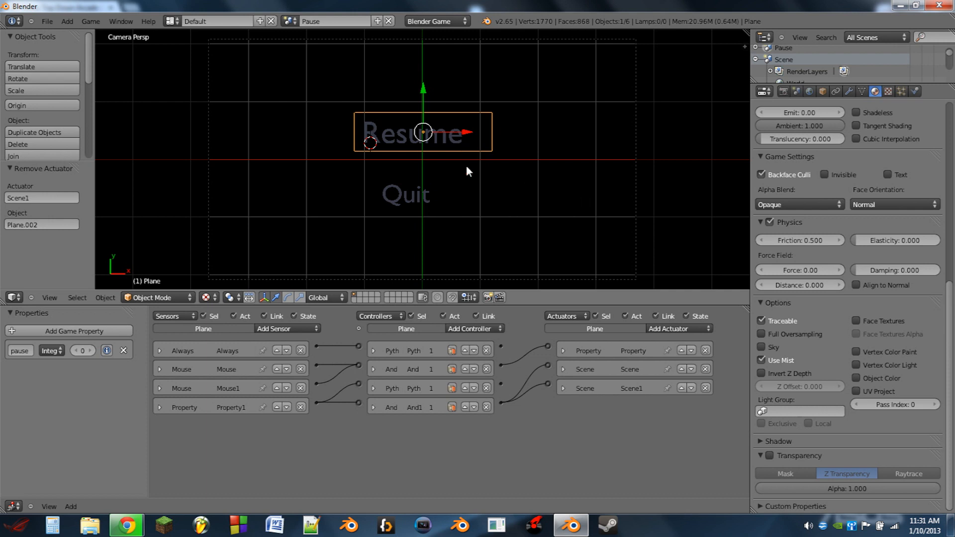